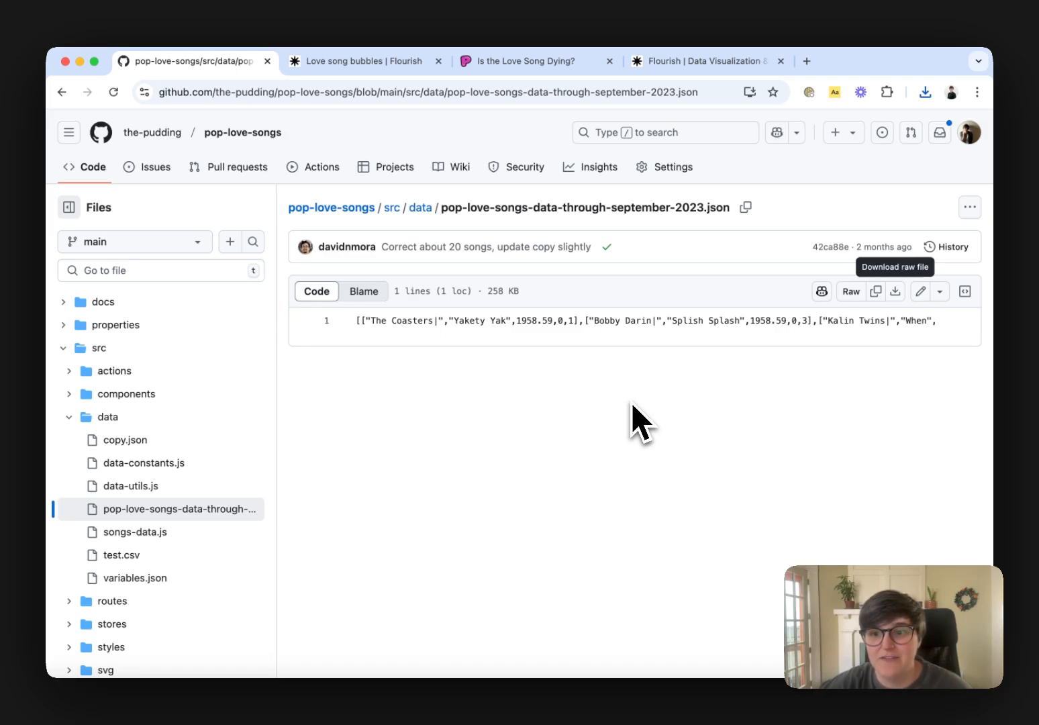
mouse_move(859, 446)
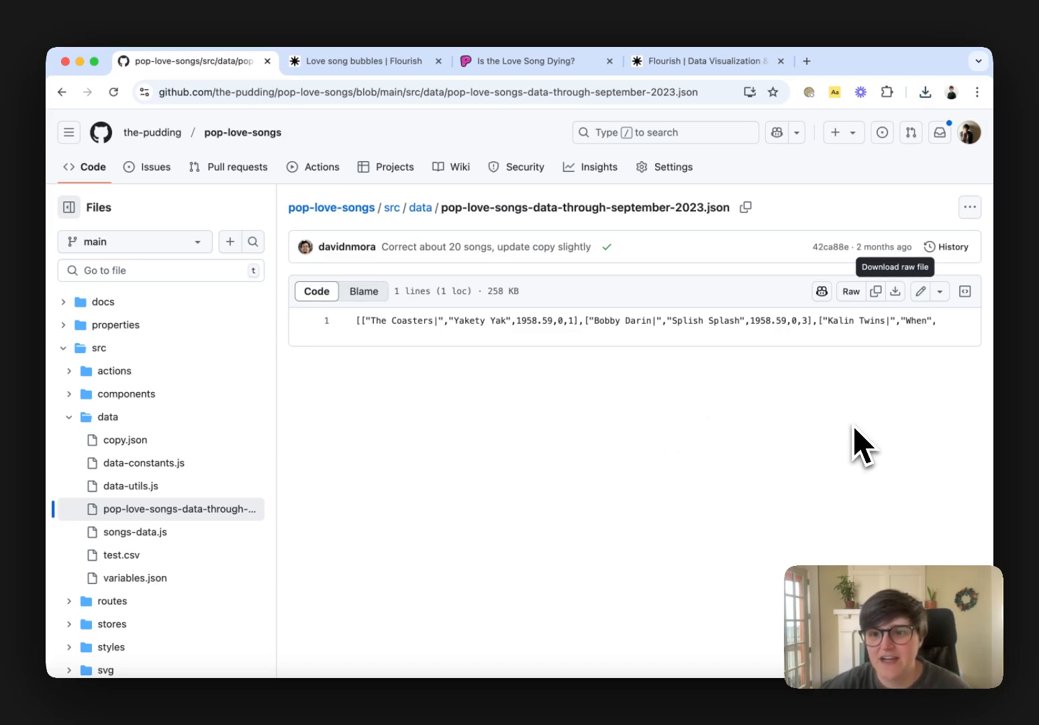
mouse_move(423, 155)
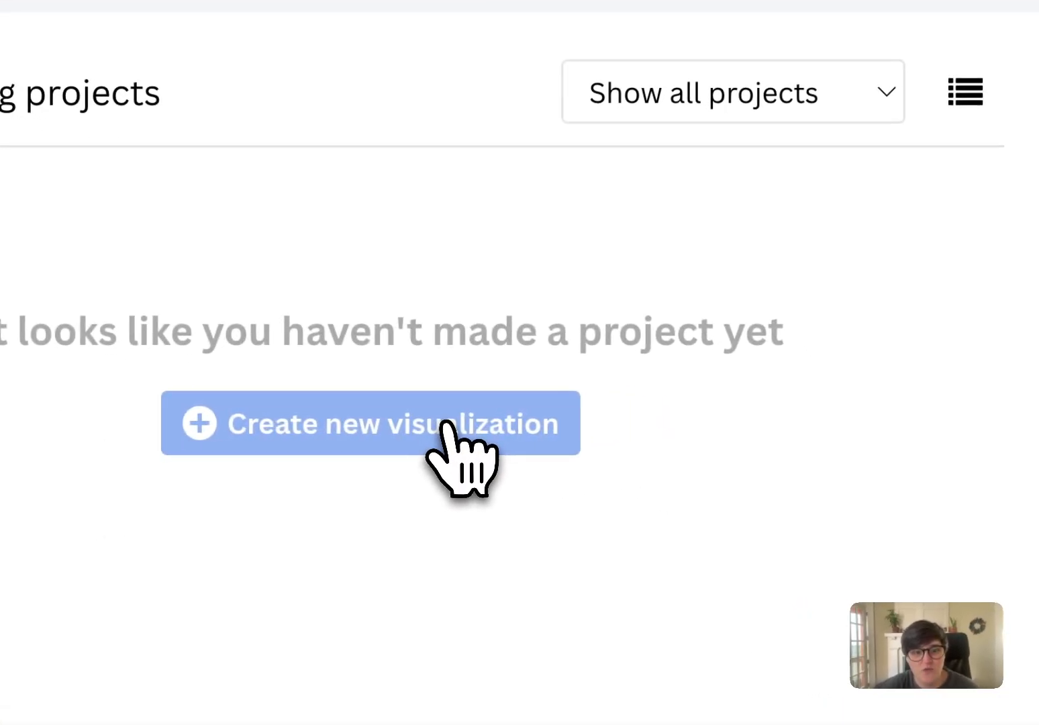
Create a new visualization and scroll the template gallery down to the bubble chart.
left_click(371, 423)
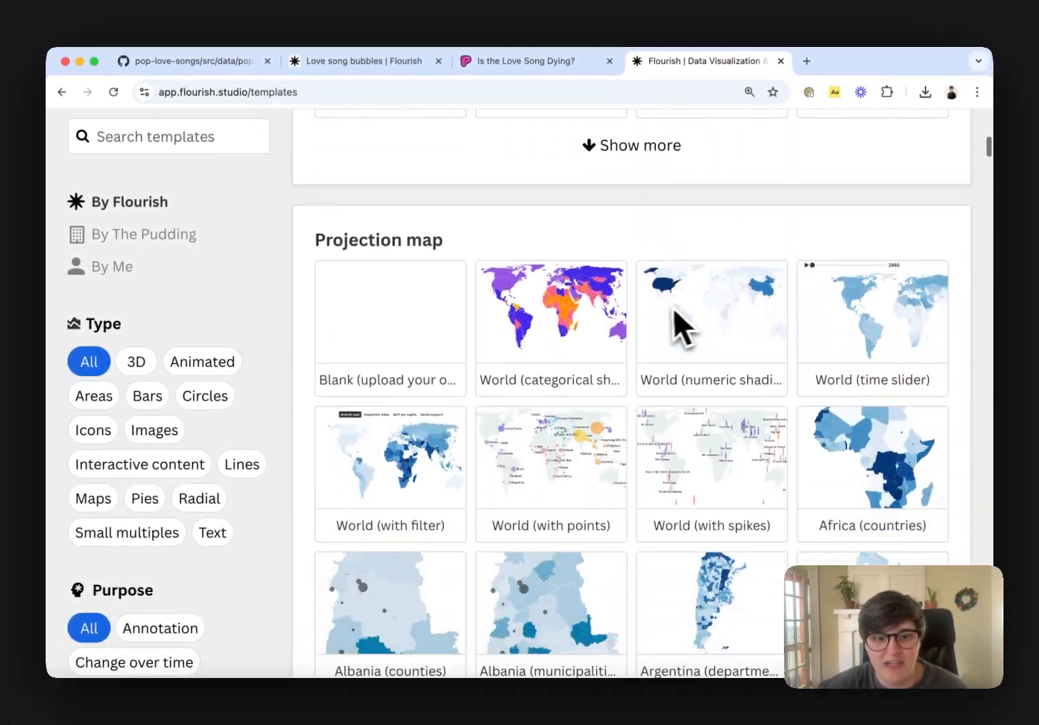
scroll("down", 3)
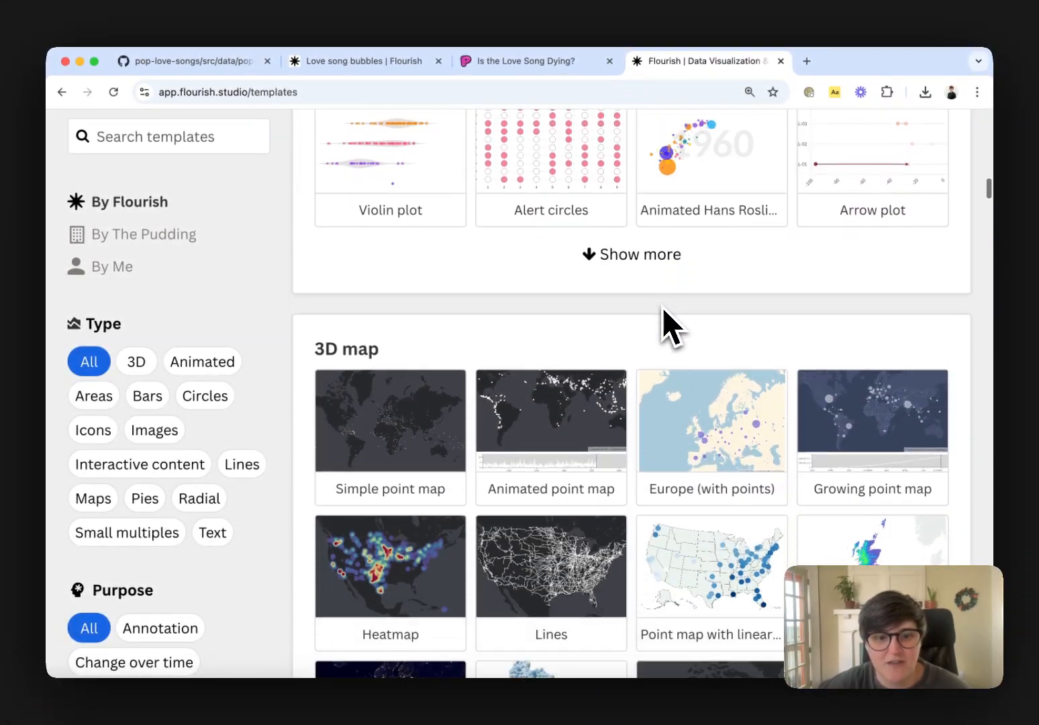
scroll("down", 3)
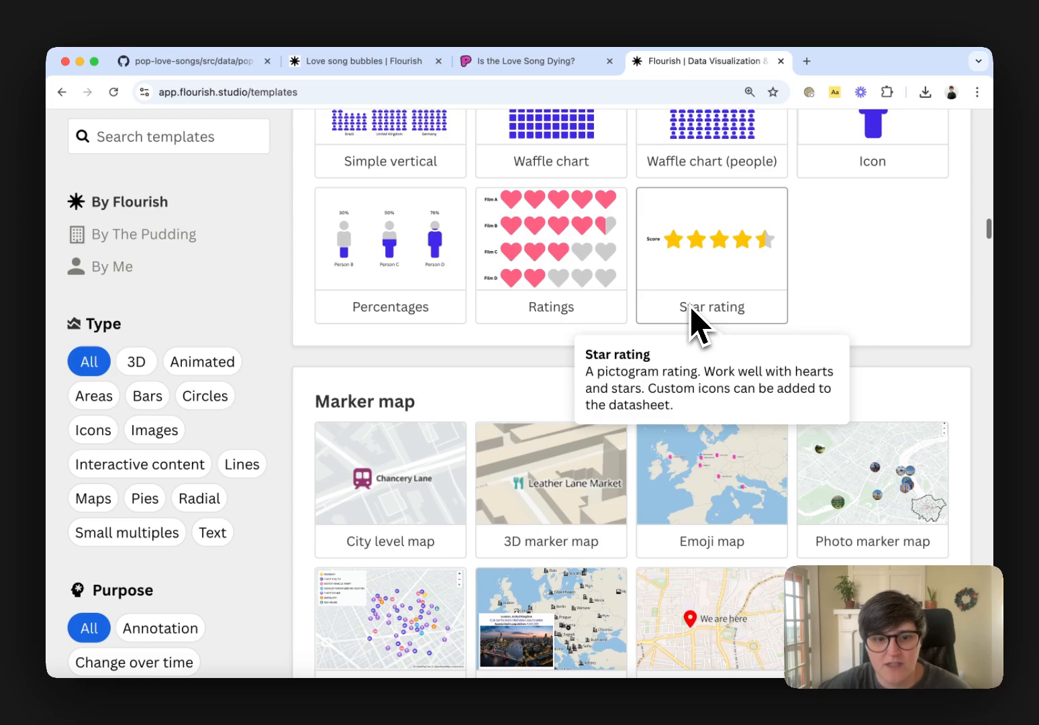
scroll("down", 3)
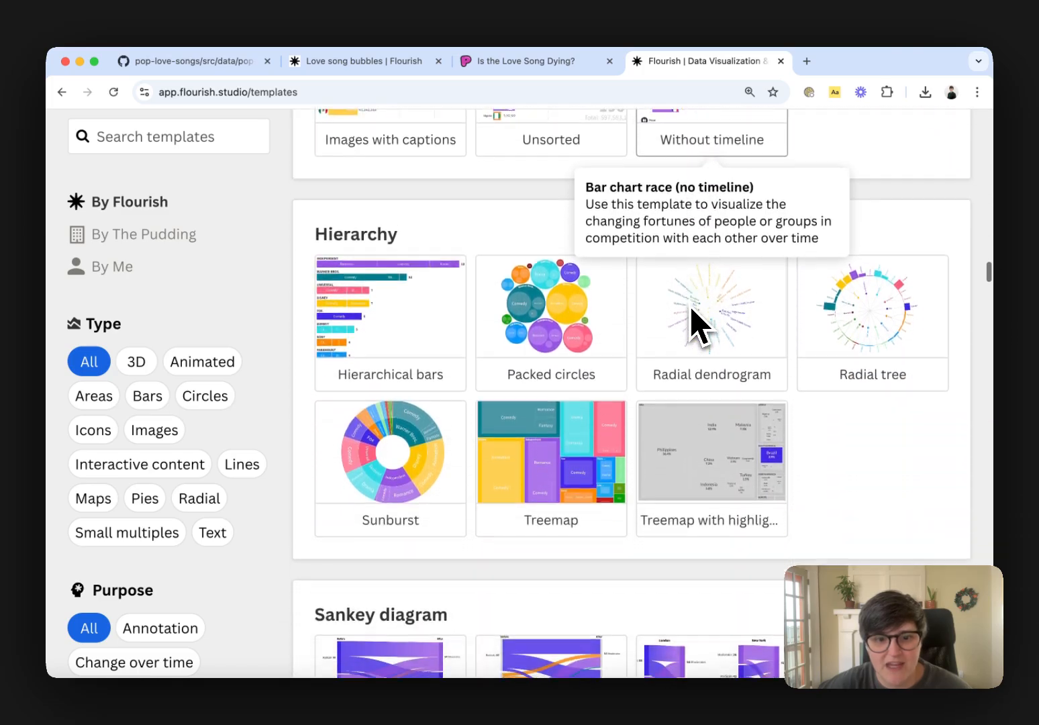
scroll("down", 3)
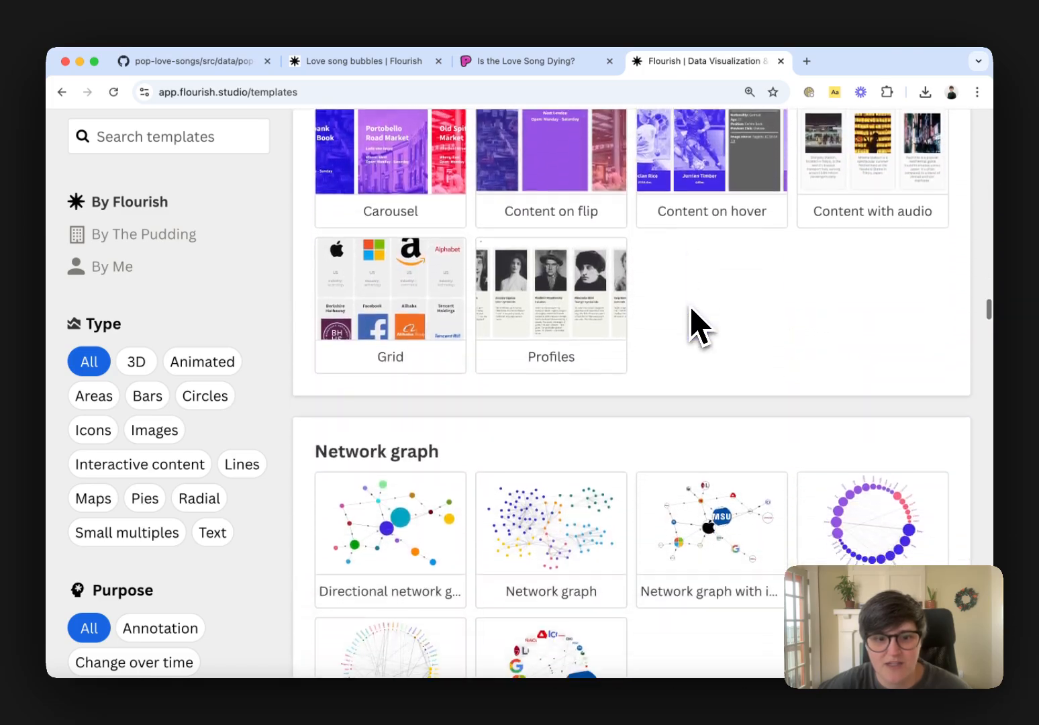
scroll("down", 3)
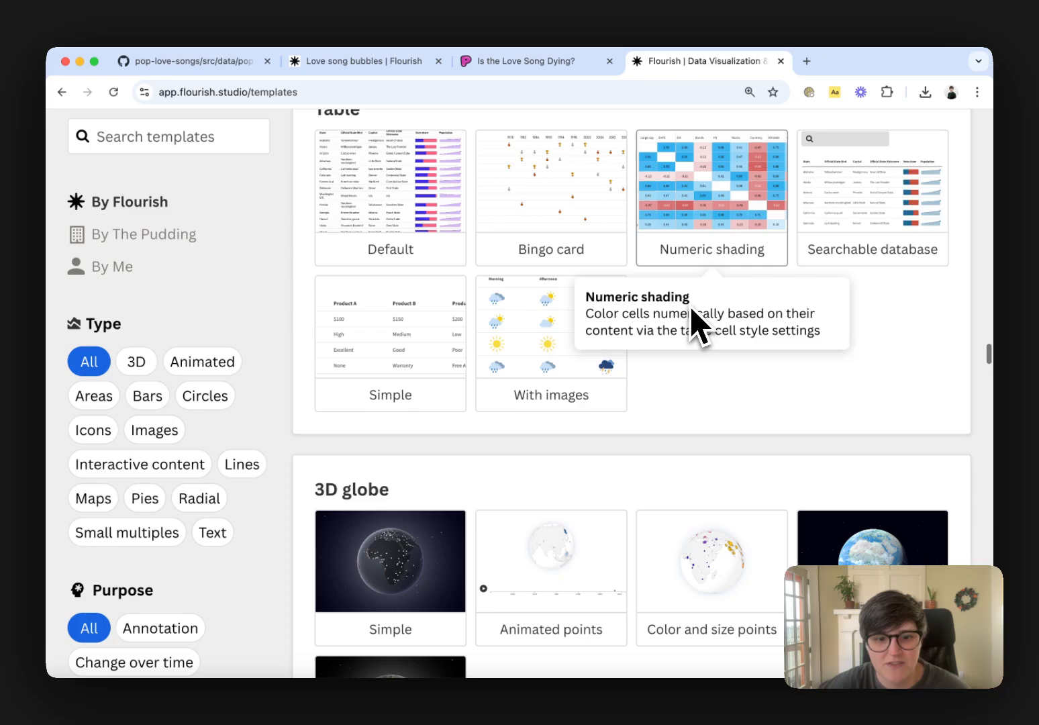
scroll("down", 3)
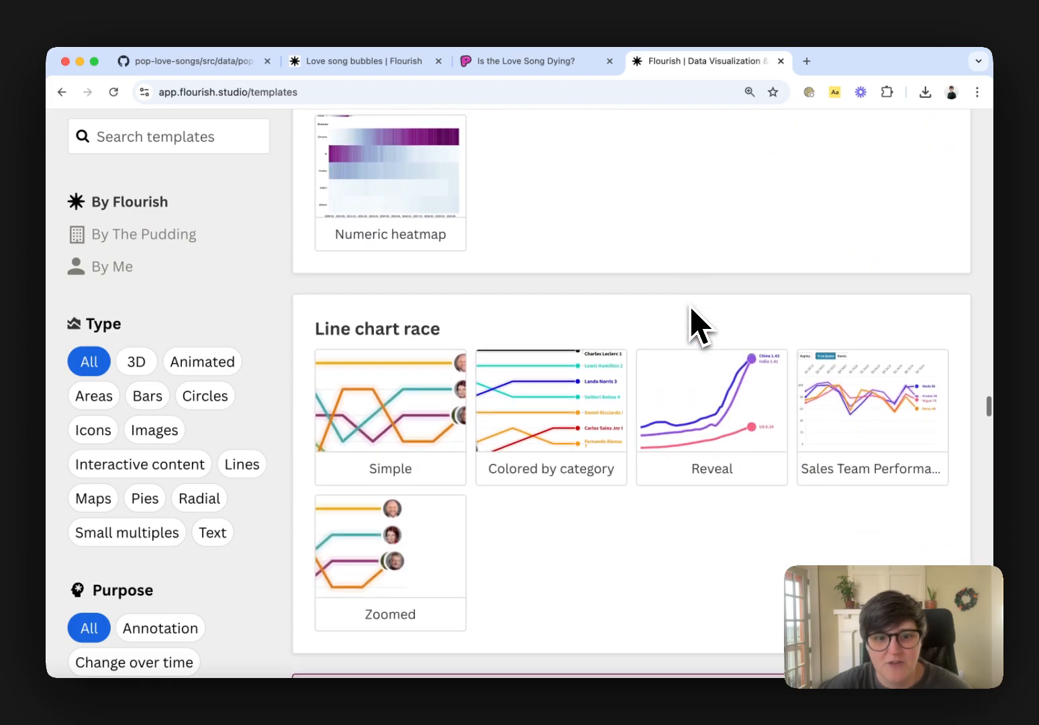
scroll("down", 3)
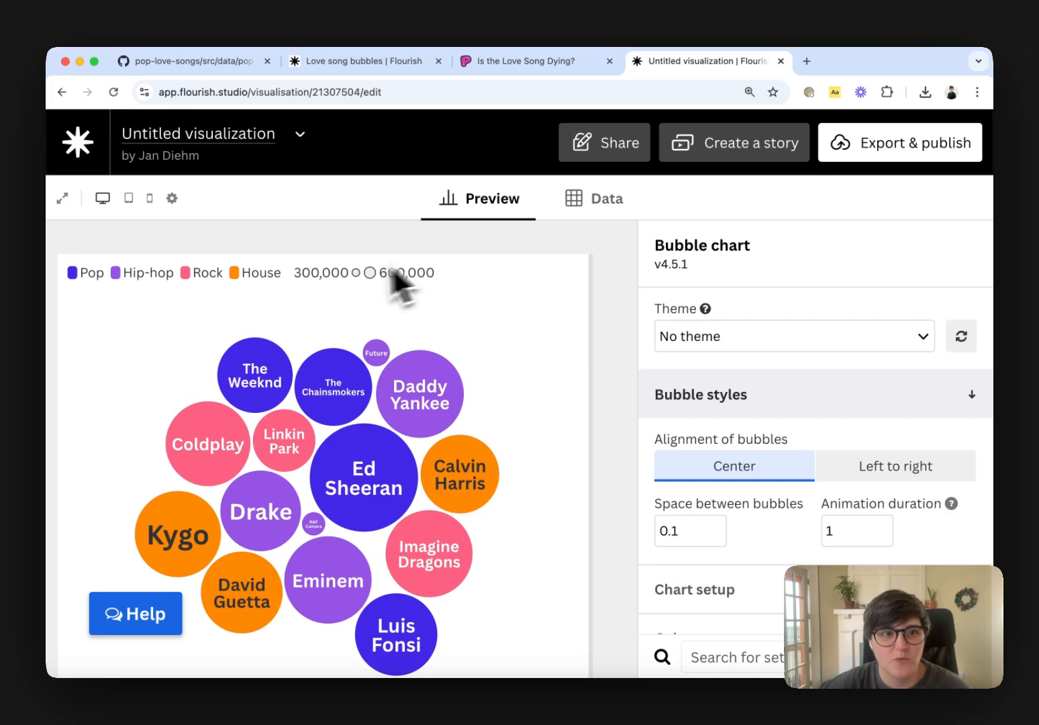
mouse_move(362, 478)
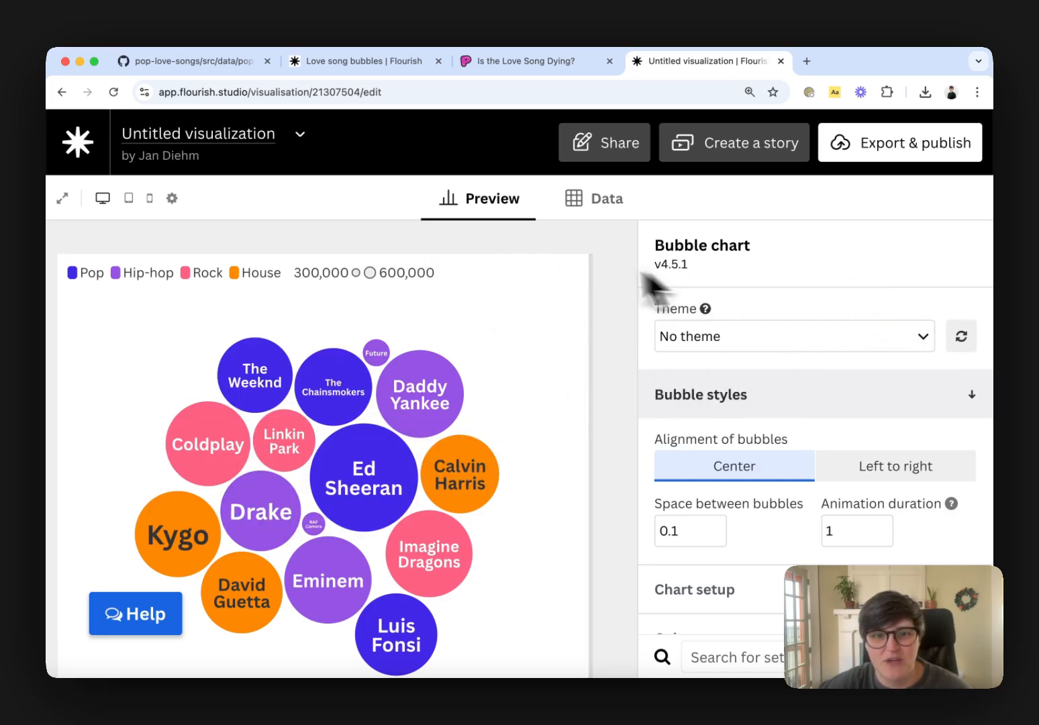
mouse_move(624, 208)
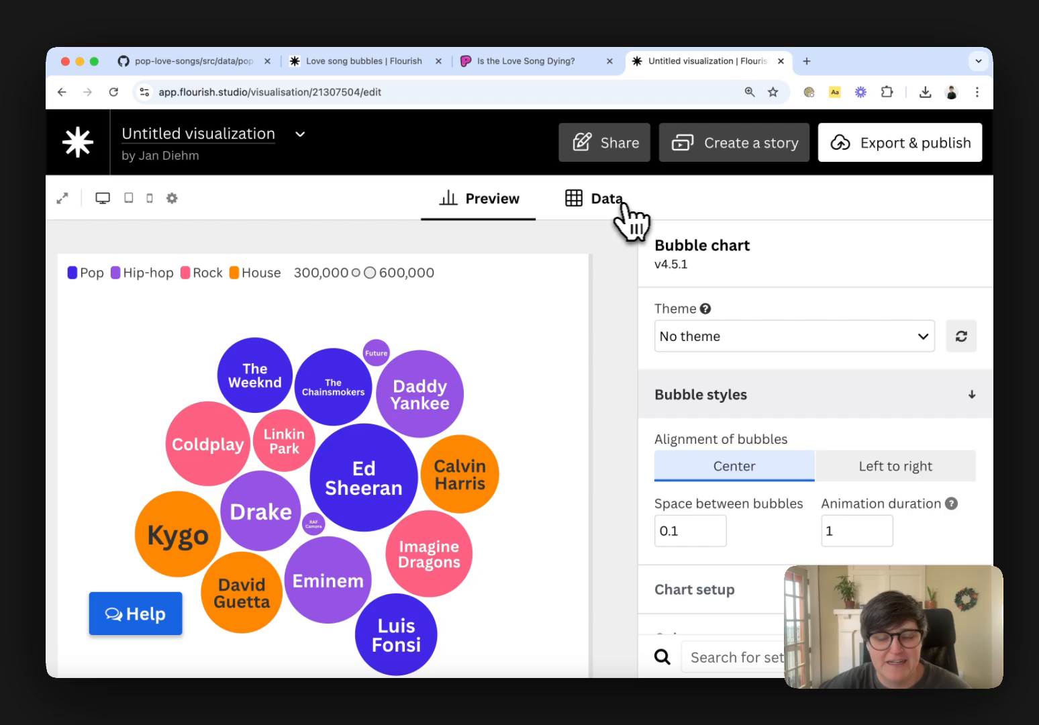
Upload the pop-love-songs JSON file in the Data tab, importing it over the sample sheet.
left_click(605, 198)
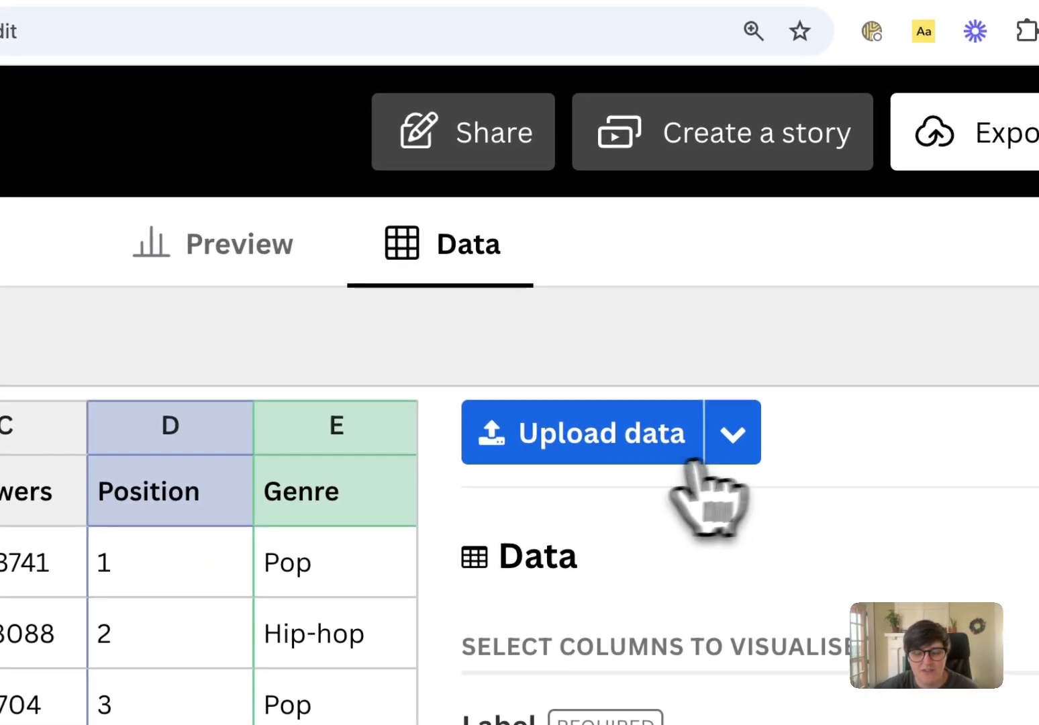
left_click(580, 432)
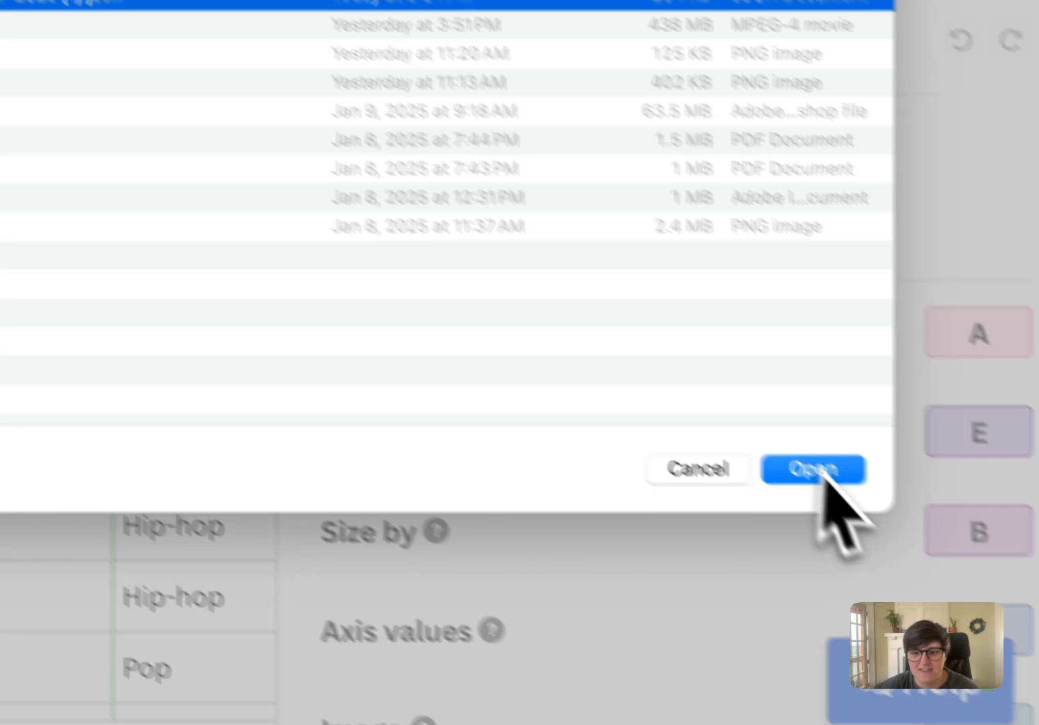
left_click(813, 469)
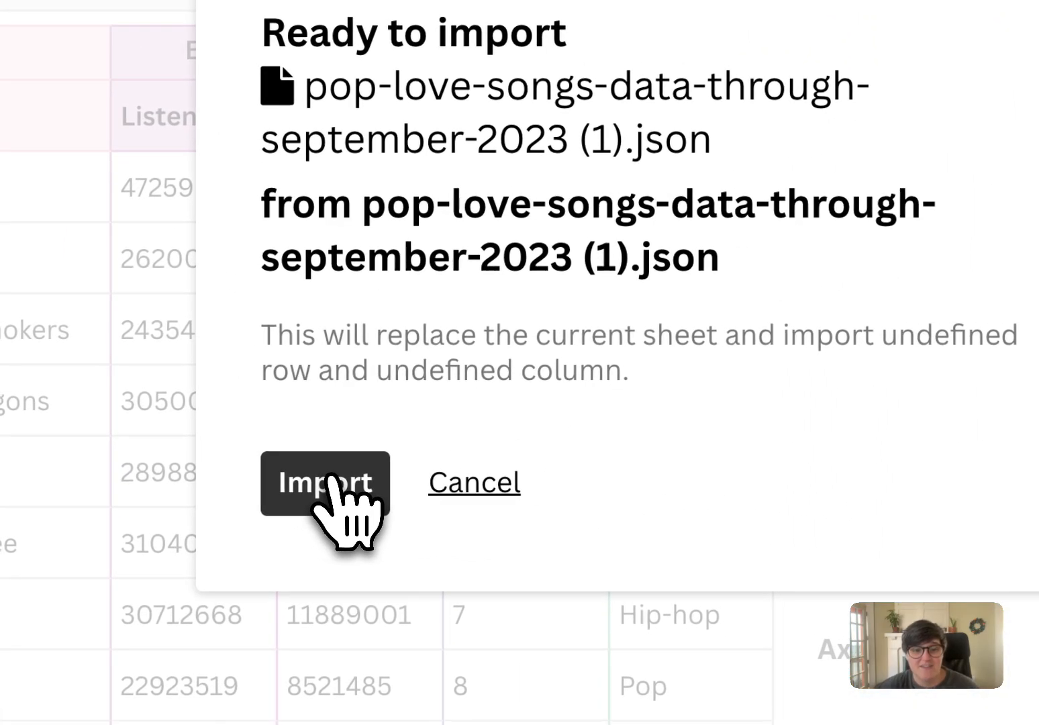
left_click(325, 484)
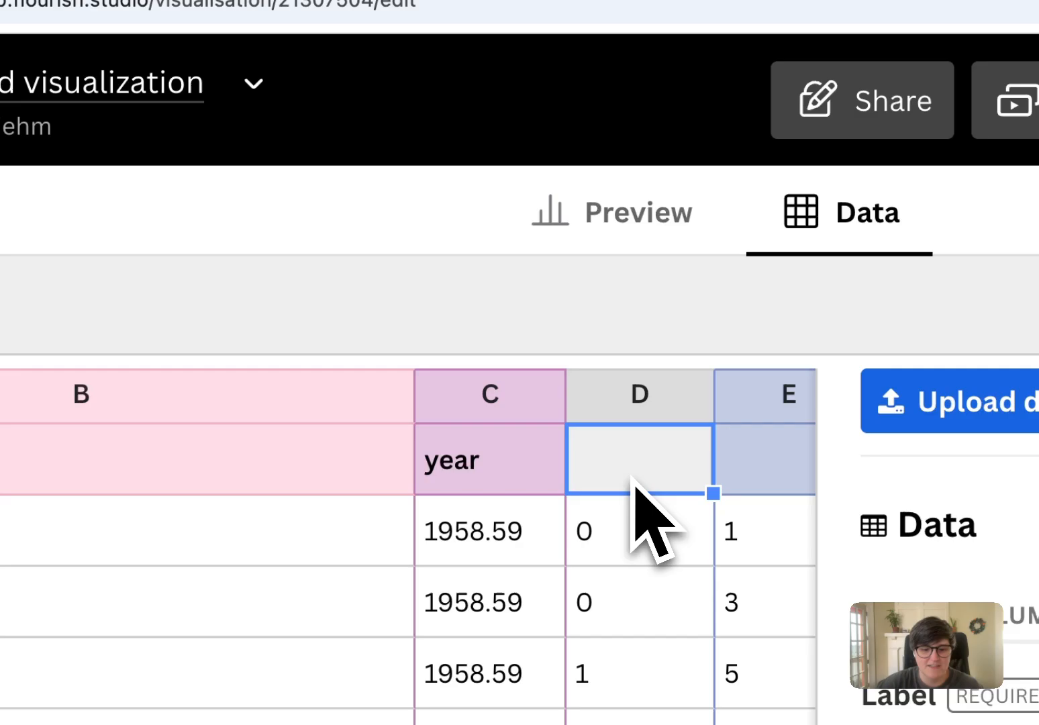
Name the empty header cell D1 'category'.
type("categor")
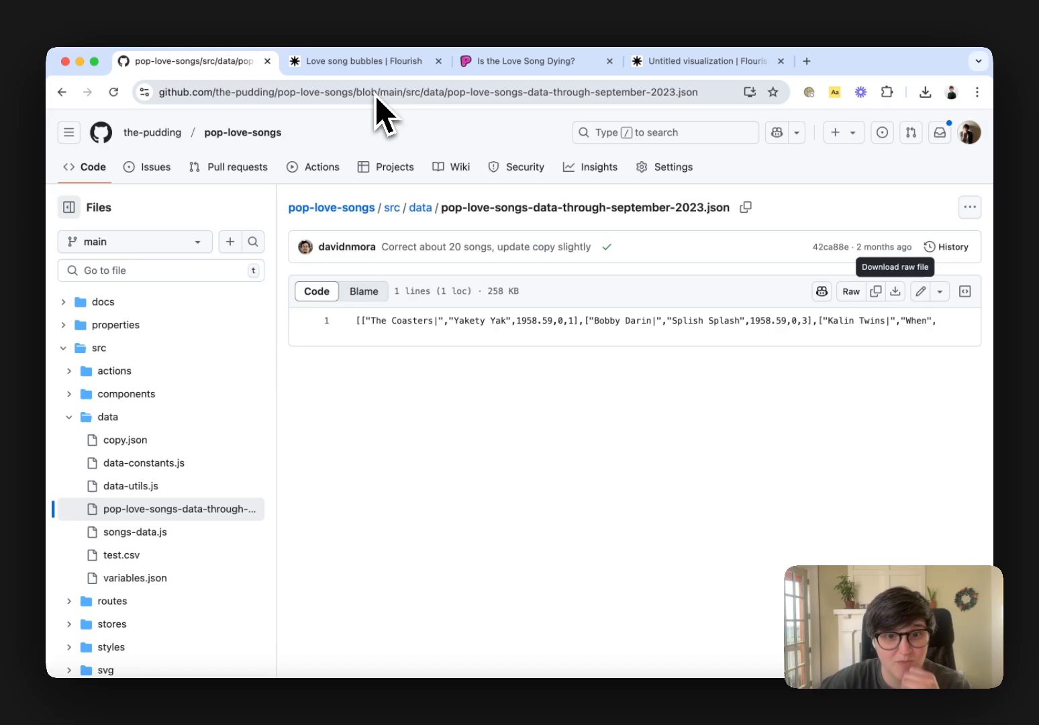
left_click(366, 61)
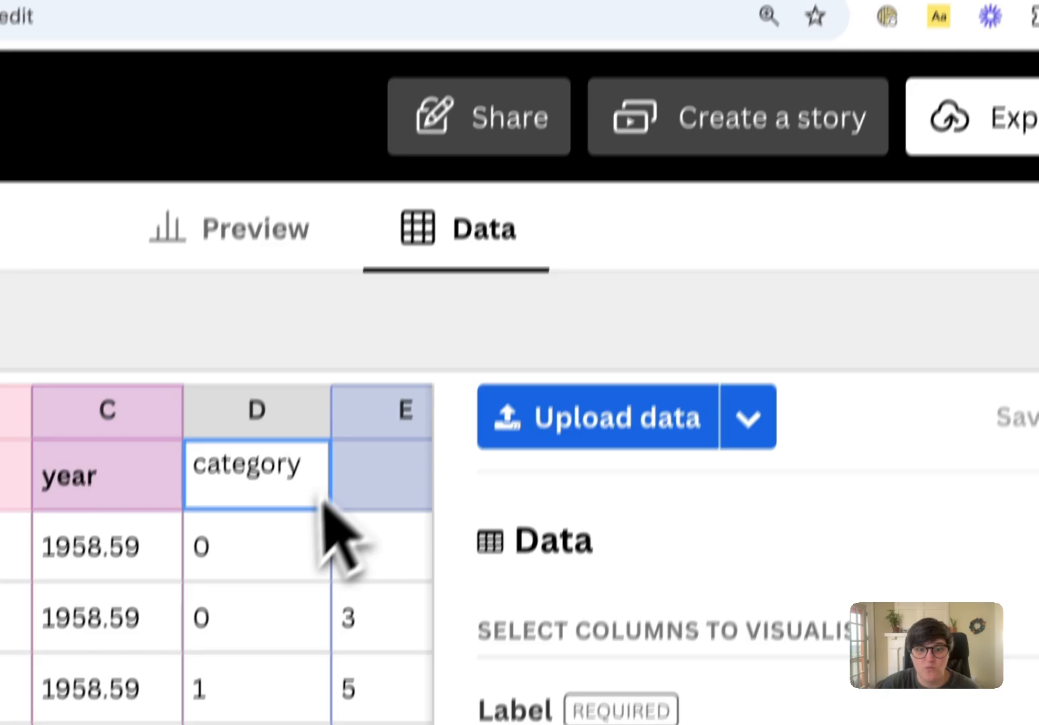
Name header cell E1 'size'.
type("size")
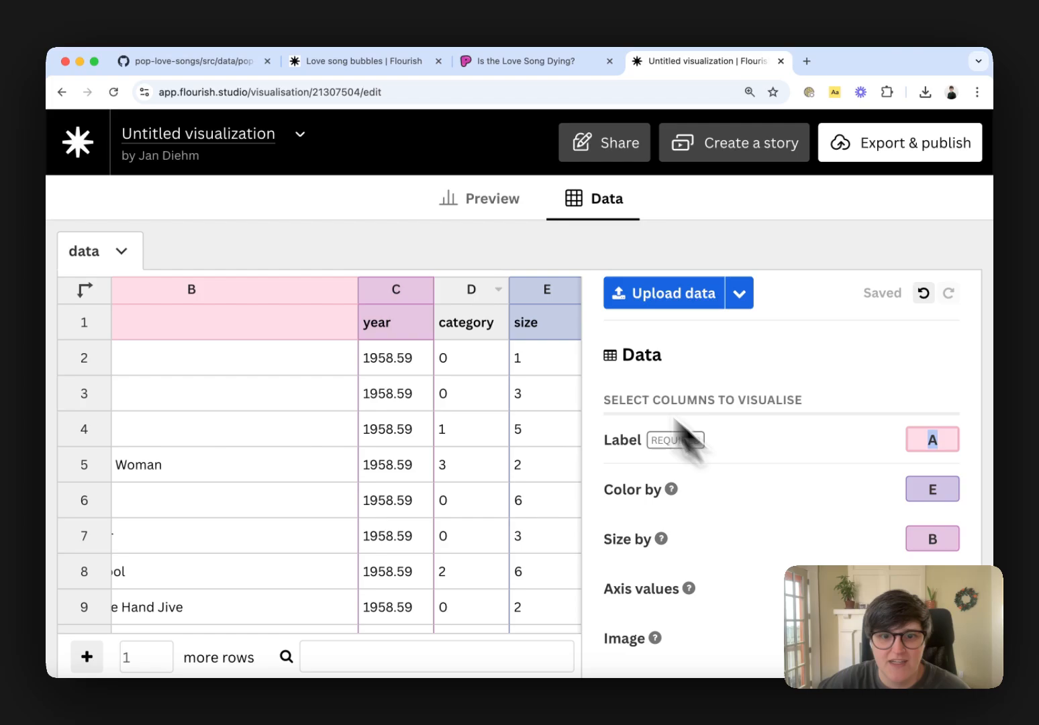
mouse_move(969, 472)
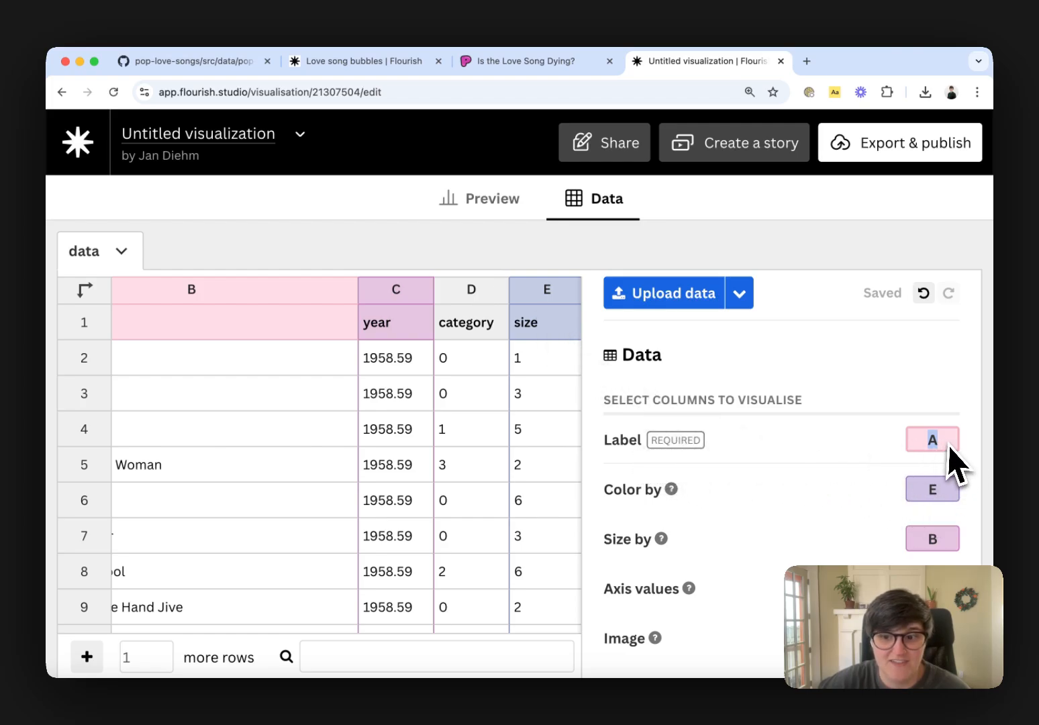
mouse_move(932, 439)
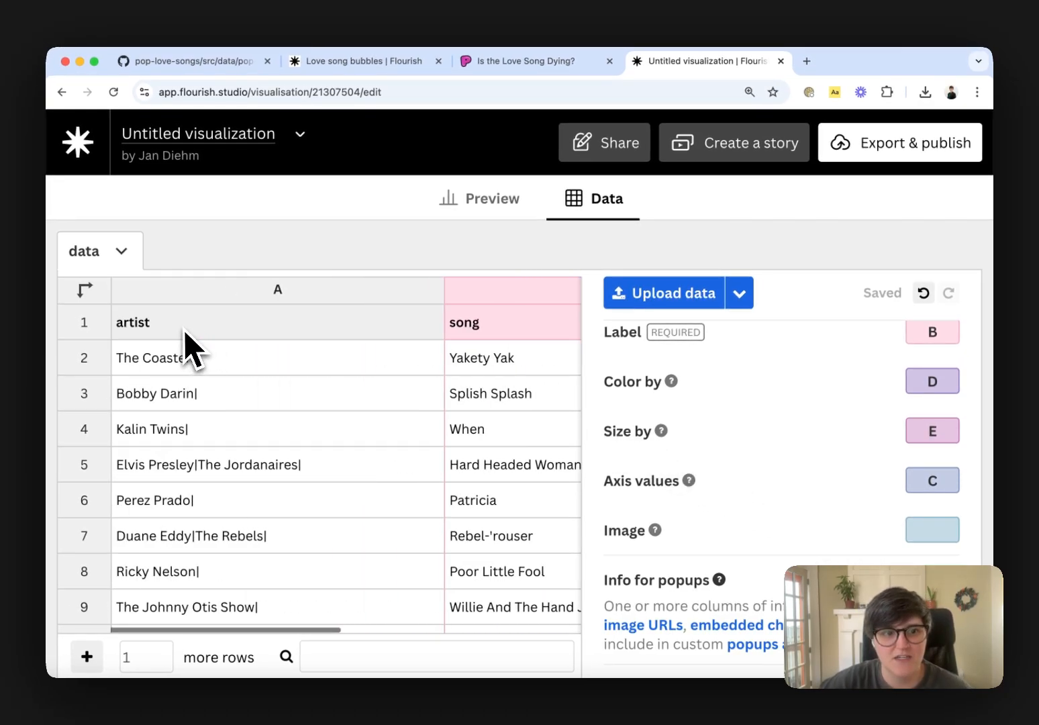
Assign Label B (song), Color by D, Size by E and Axis values C (year).
scroll("right", 3)
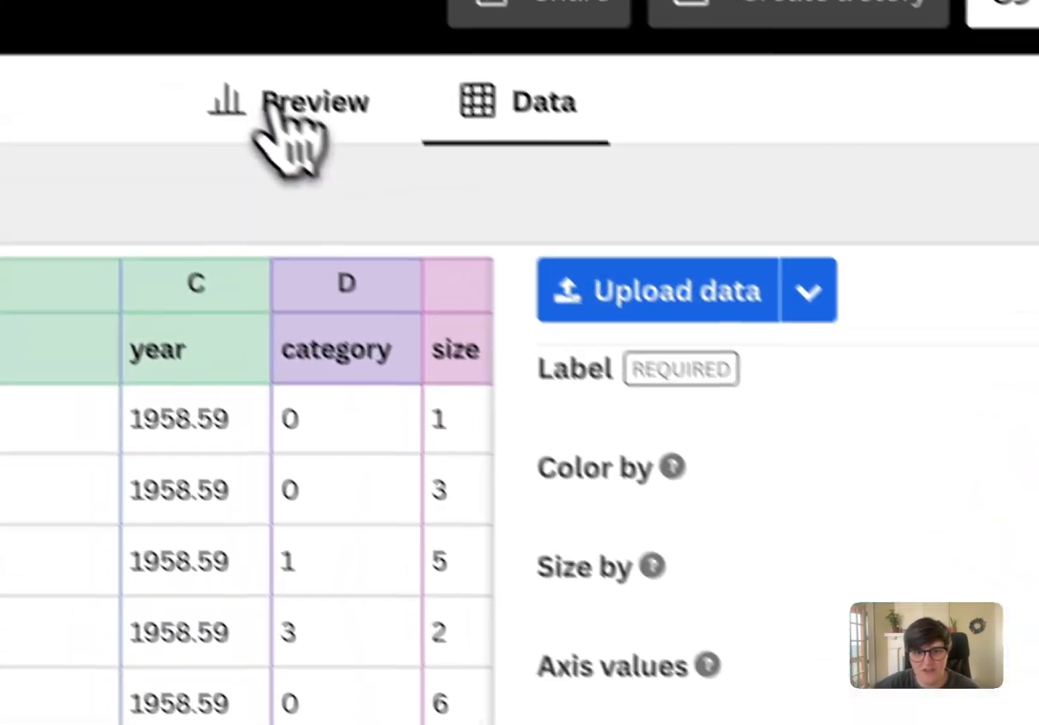
Preview the bubble chart and set Bubble styles alignment to Left to right.
left_click(311, 102)
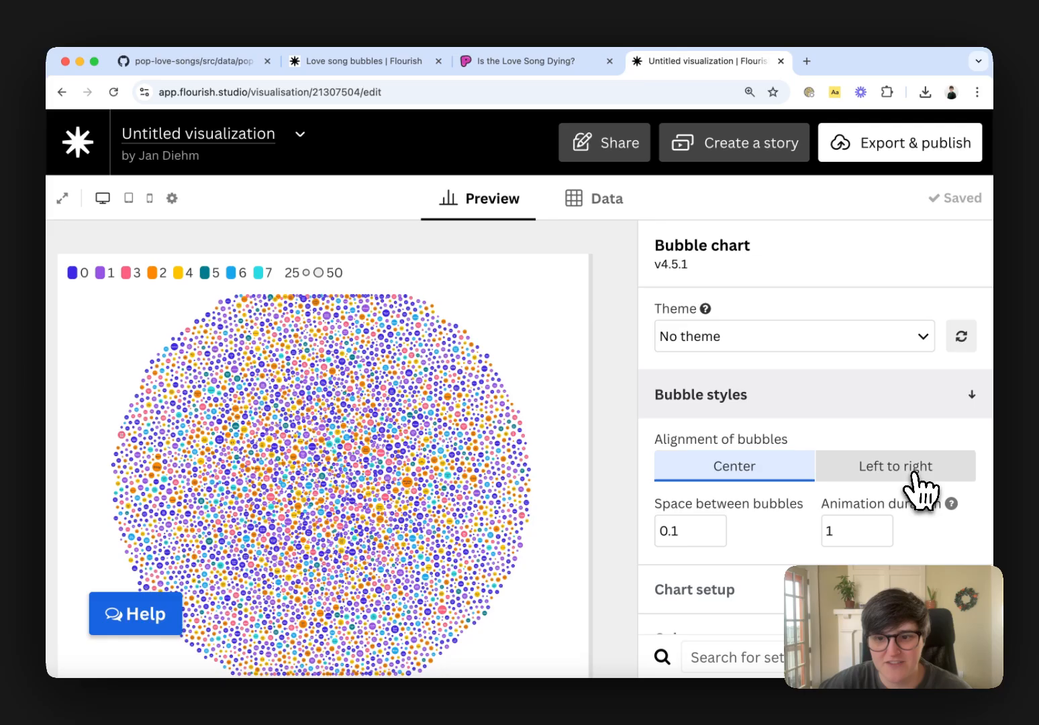
left_click(896, 466)
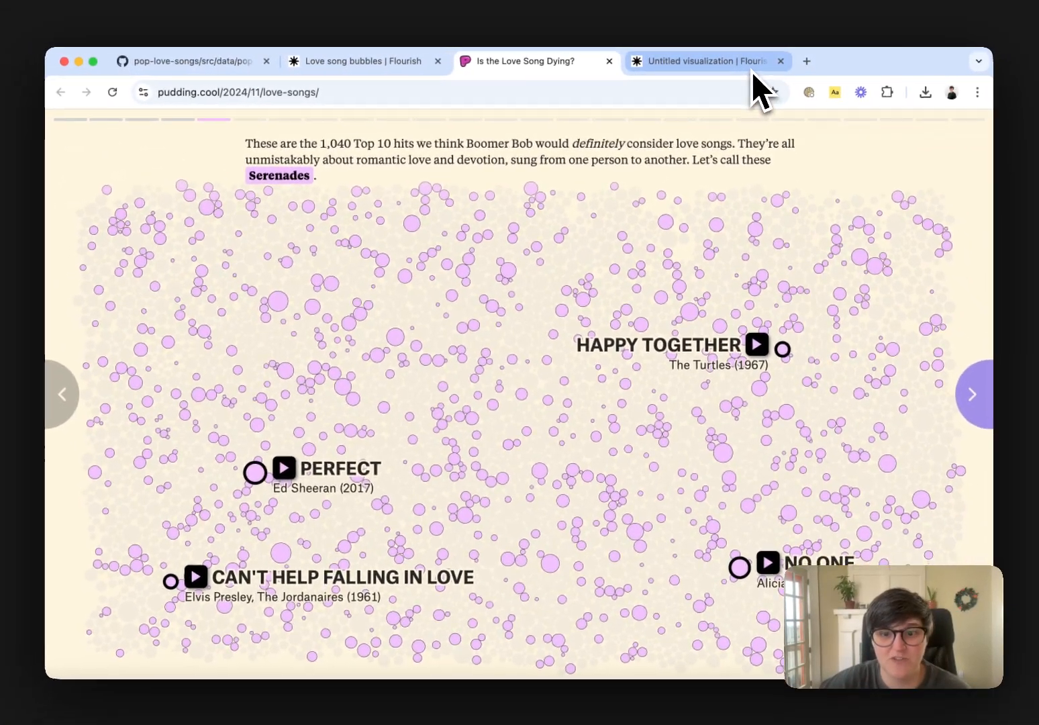
mouse_move(704, 62)
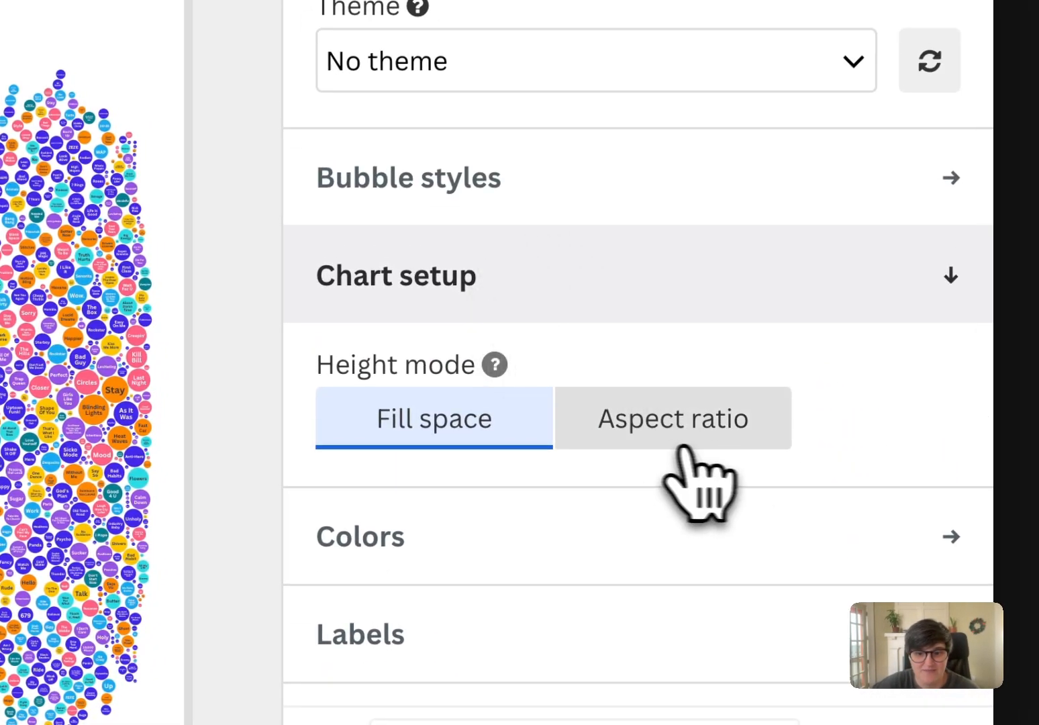
Expand the Chart setup section to reach the height mode options.
scroll("down", 3)
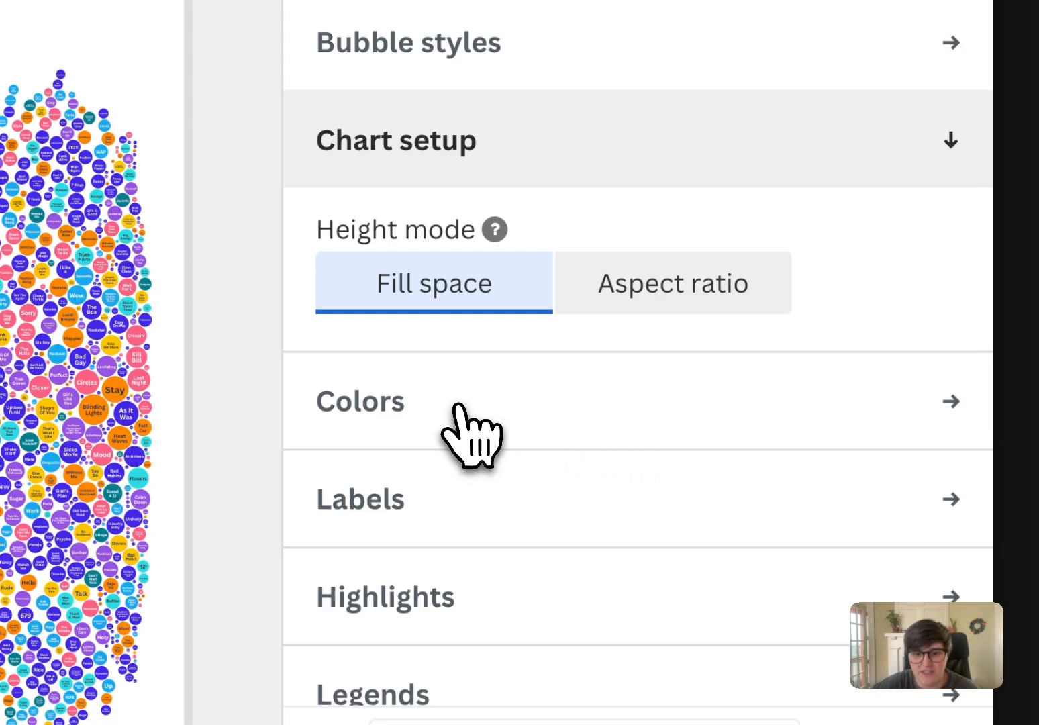
In Colors, choose a custom palette holding the single beige colour #f3eddb.
left_click(360, 401)
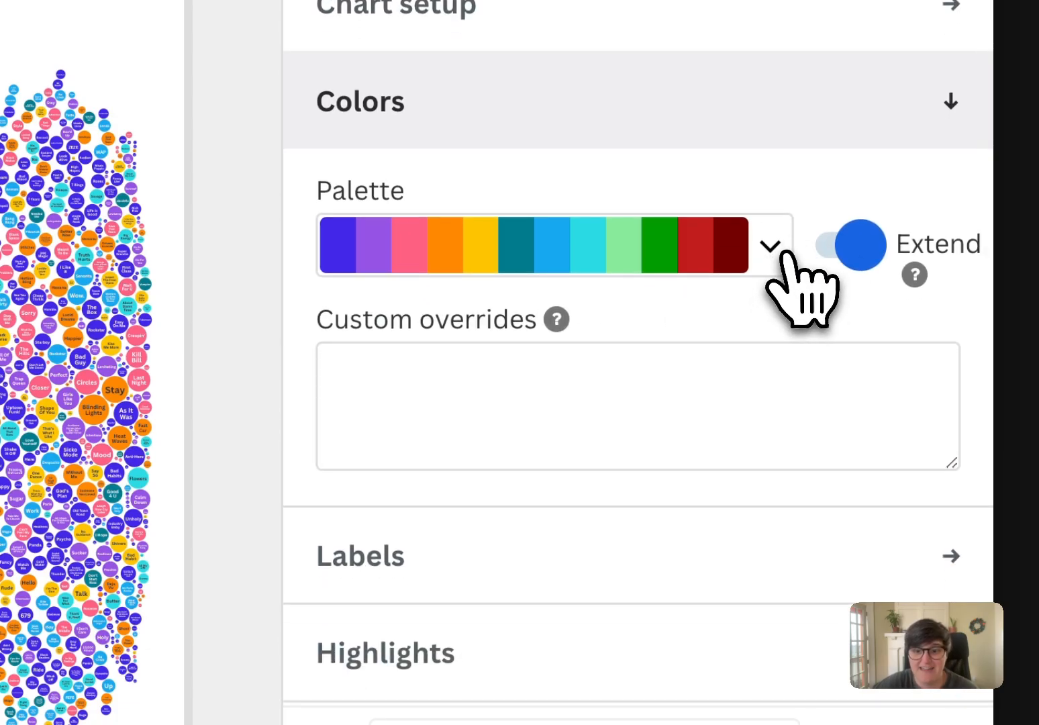
left_click(770, 245)
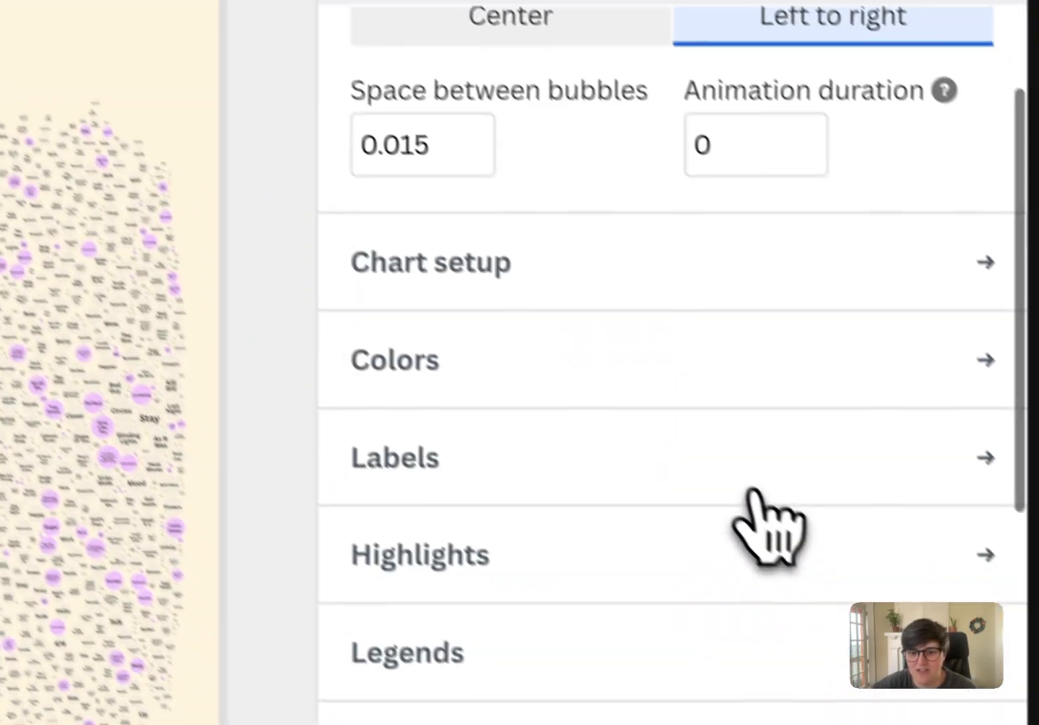
left_click(394, 360)
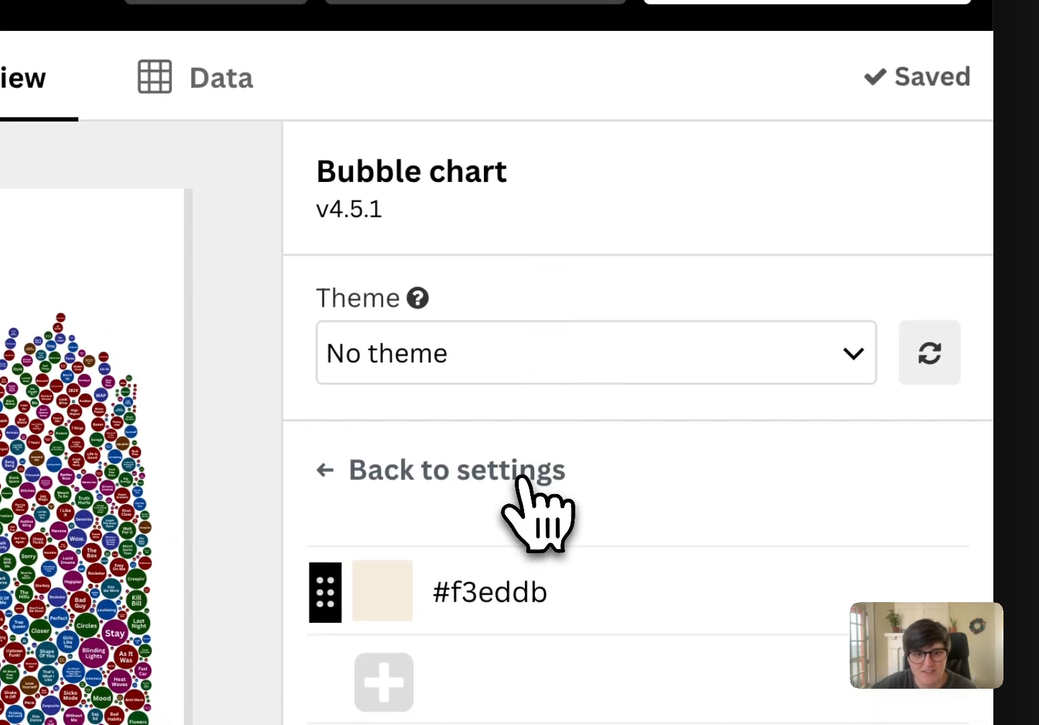
Turn off palette Extend and add the custom override '1: #f2c3ff' for category 1.
left_click(456, 470)
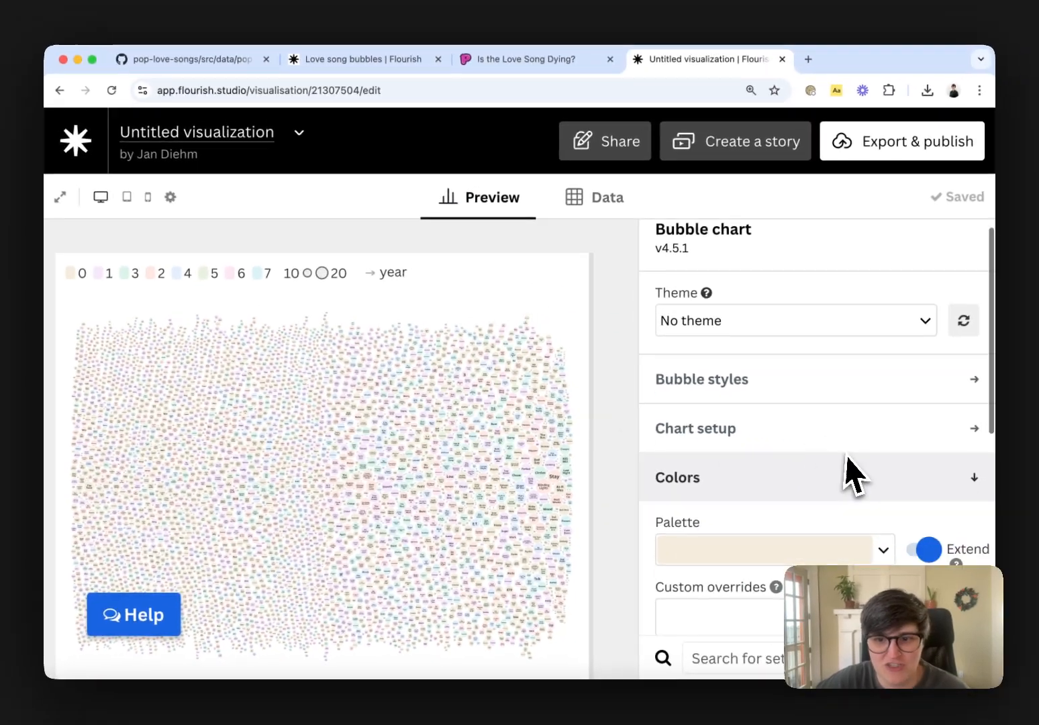
mouse_move(544, 423)
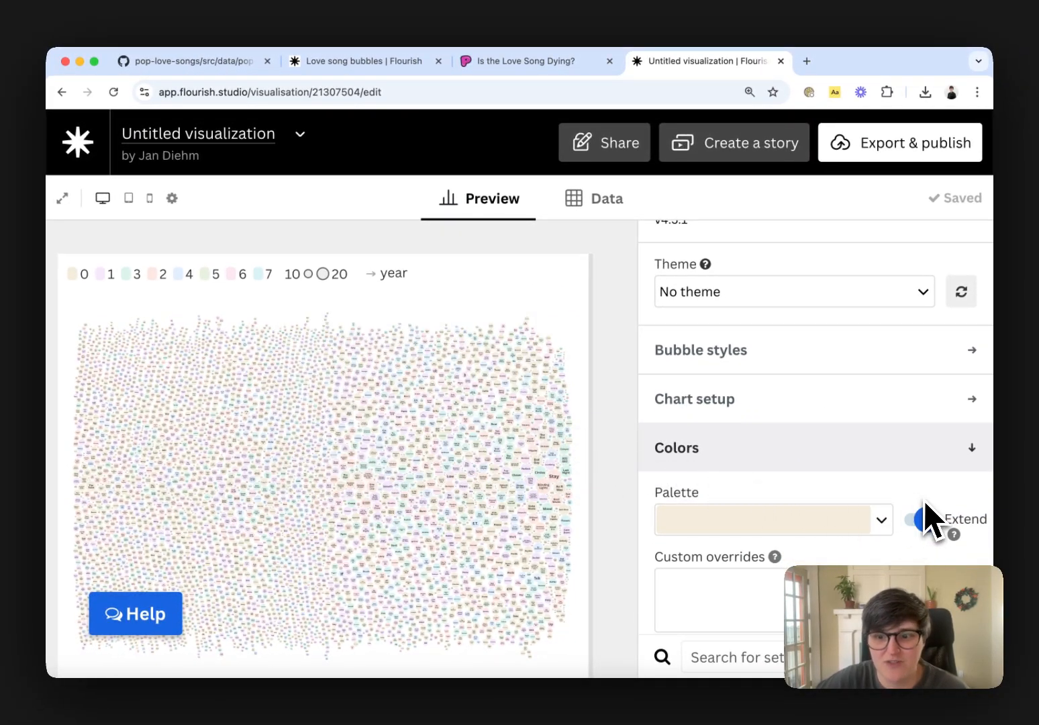
left_click(924, 515)
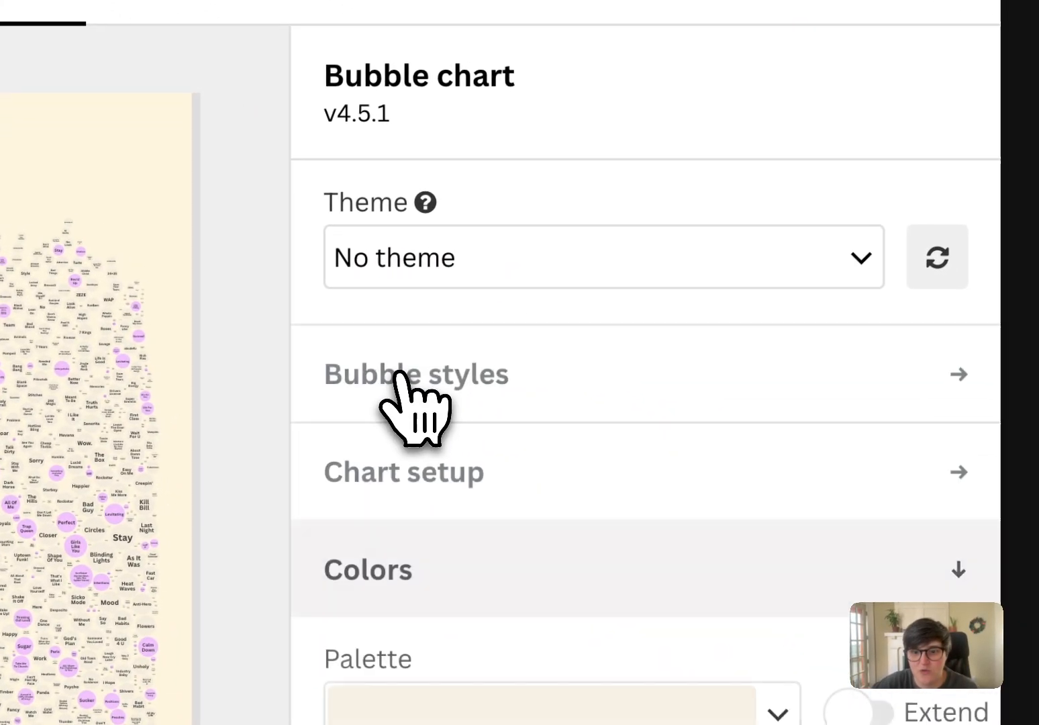
scroll("down", 3)
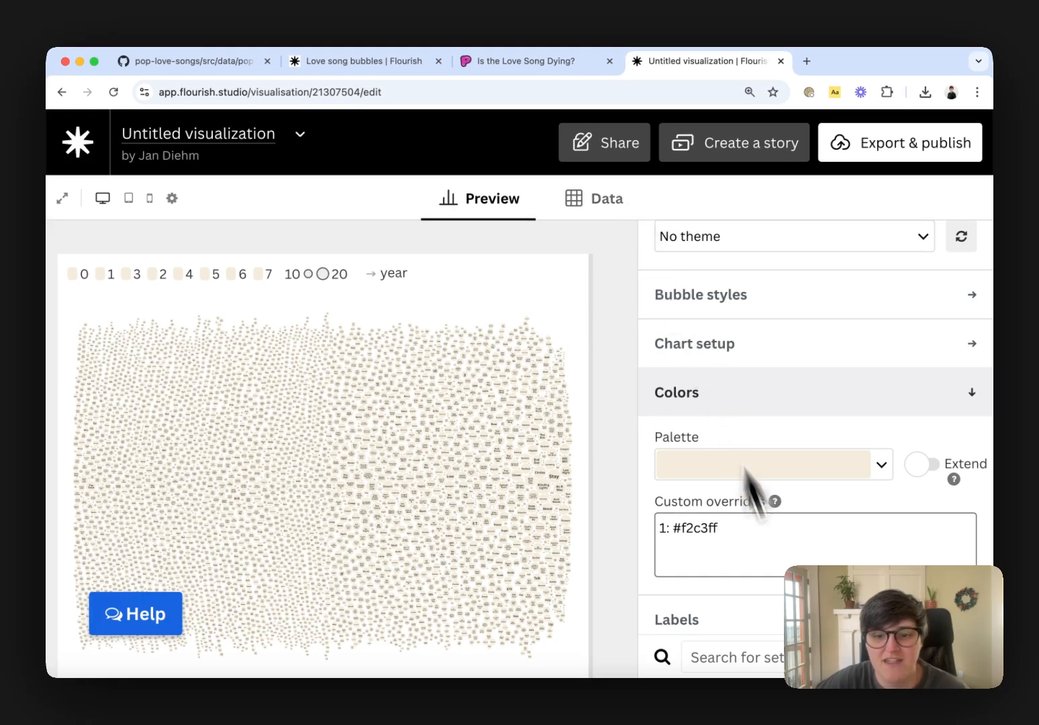
mouse_move(830, 553)
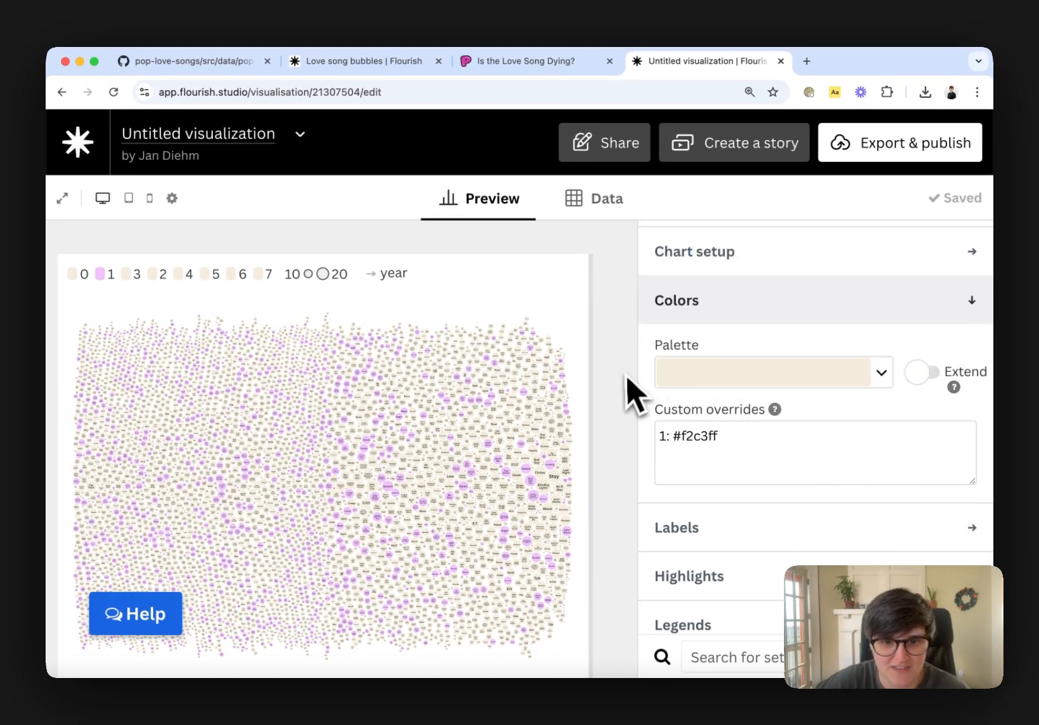
Compare with the Pudding's serenade graphic, then return to Flourish's Legends settings.
left_click(525, 61)
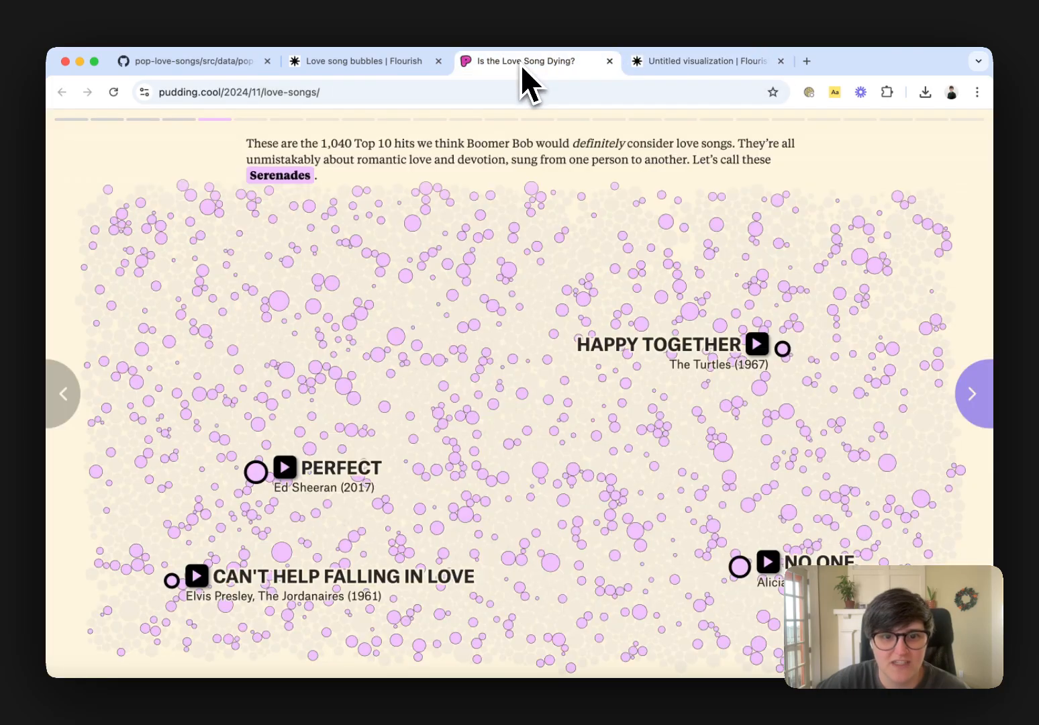
left_click(705, 62)
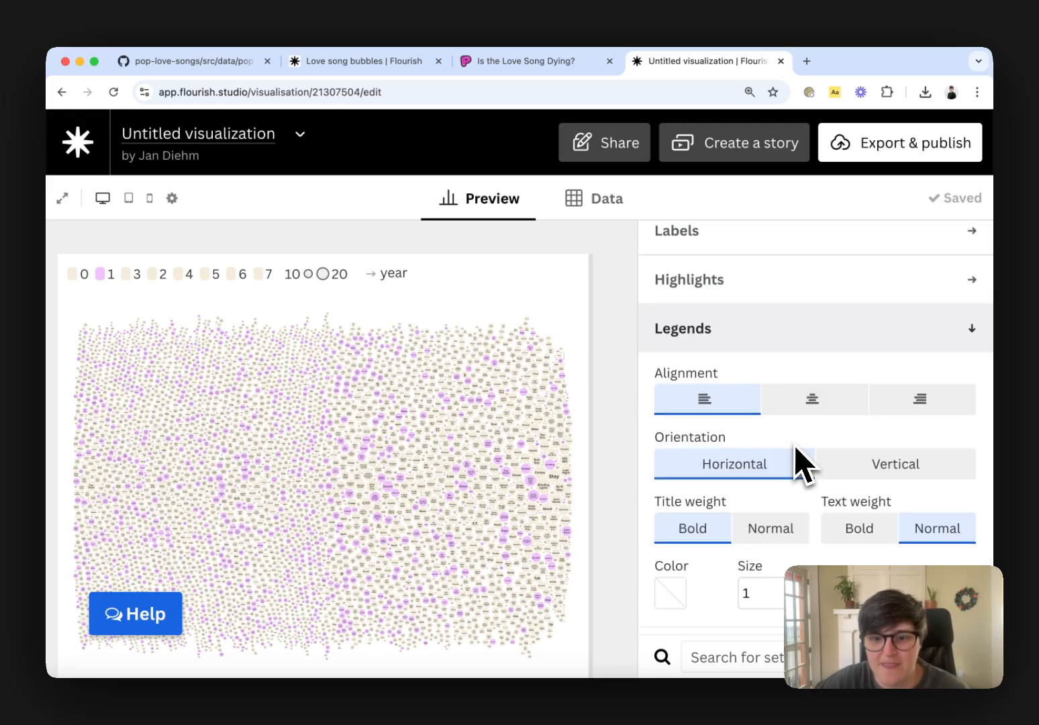
Set the colour legend mode to Disabled so no legend shows.
scroll("down", 3)
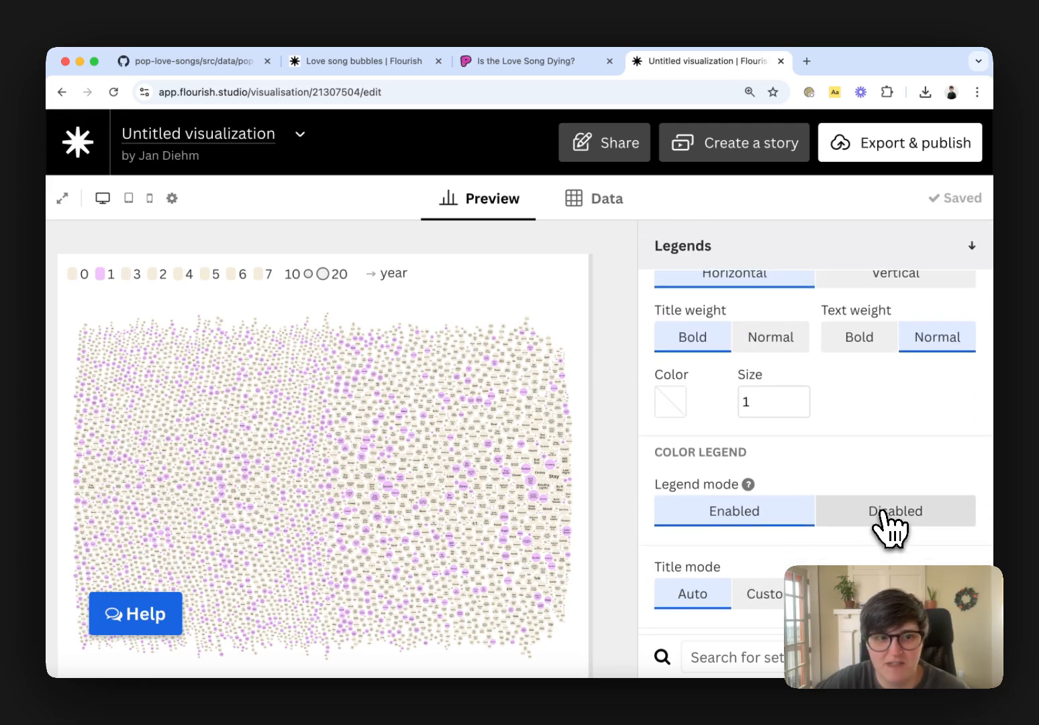
left_click(896, 510)
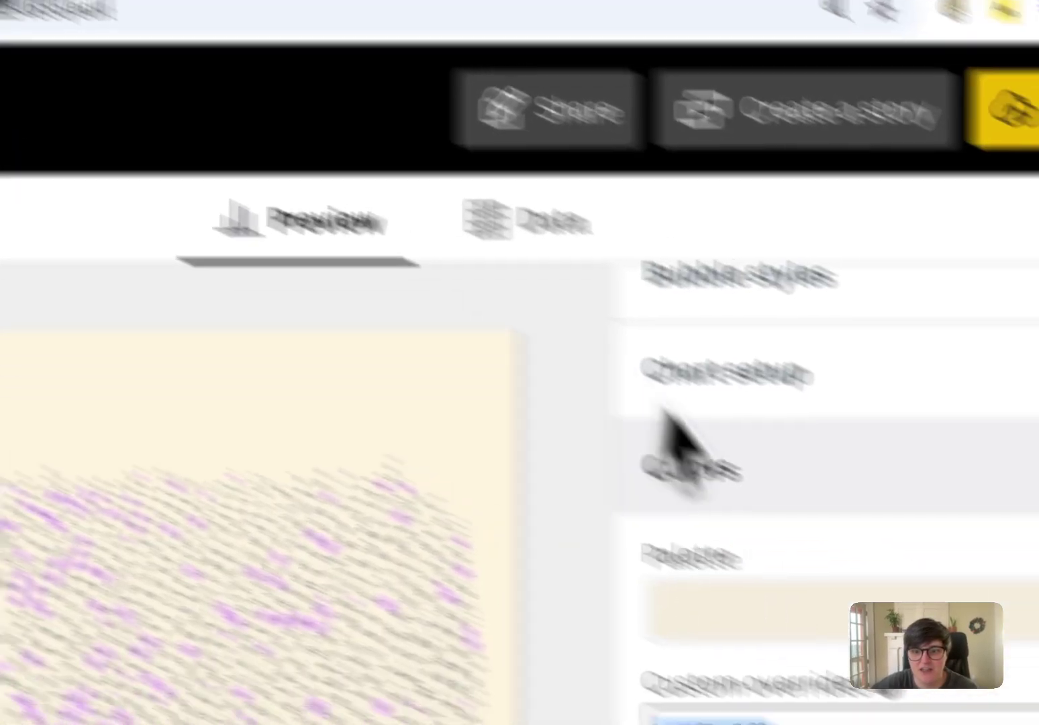
In Layout, keep Background Color on and pick a beige background swatch.
scroll("down", 3)
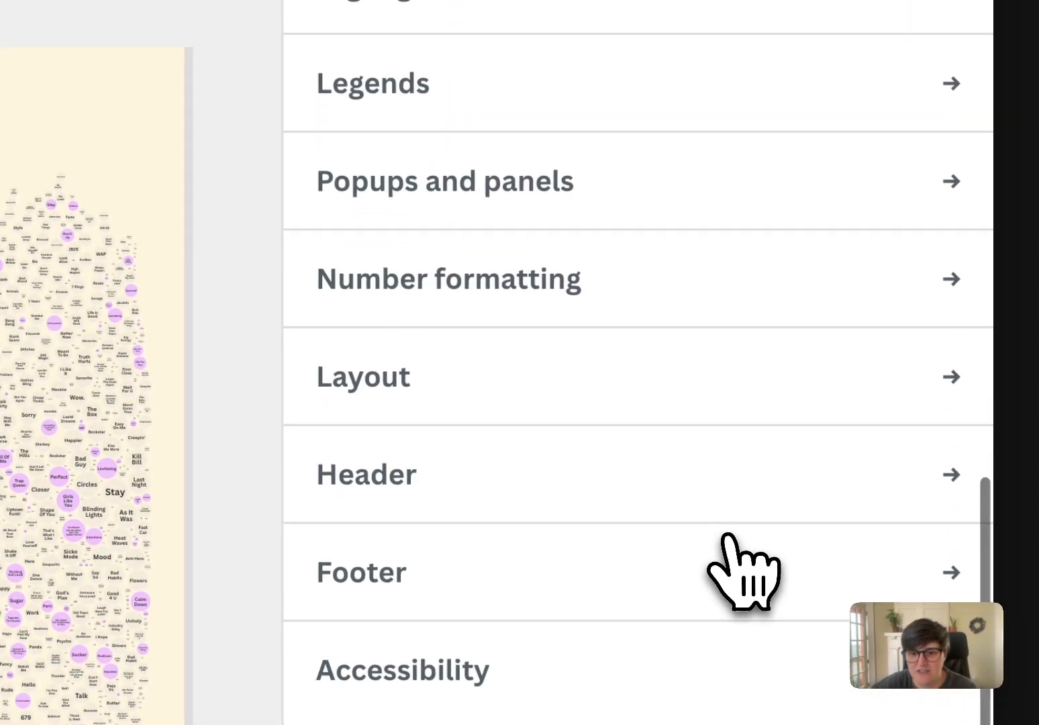
left_click(363, 376)
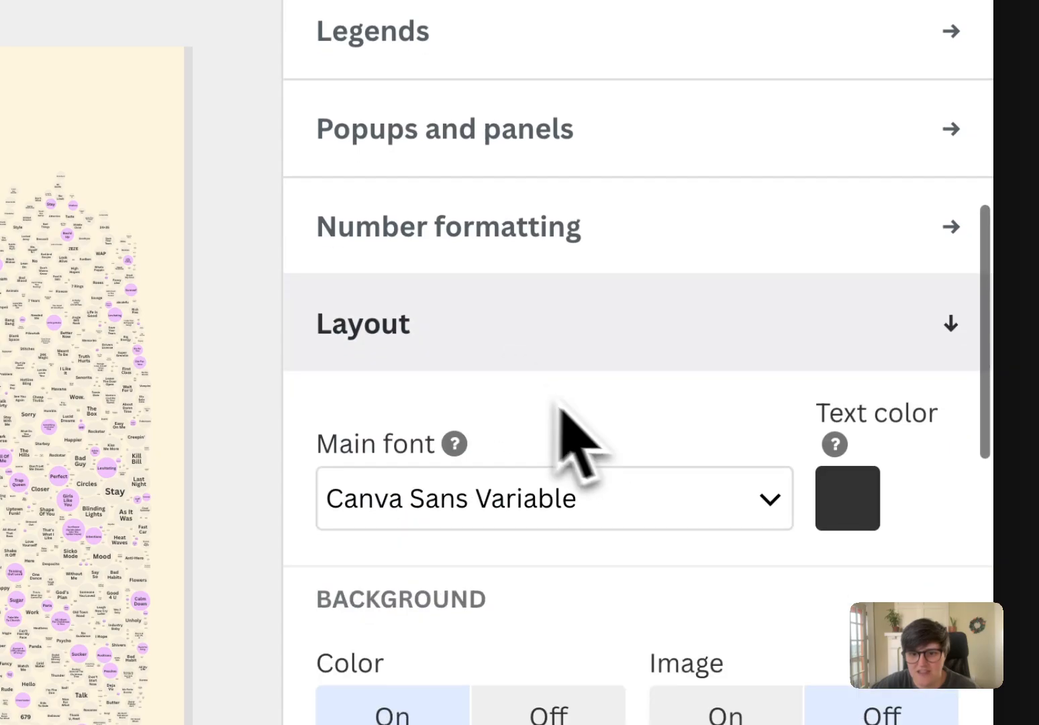
scroll("down", 3)
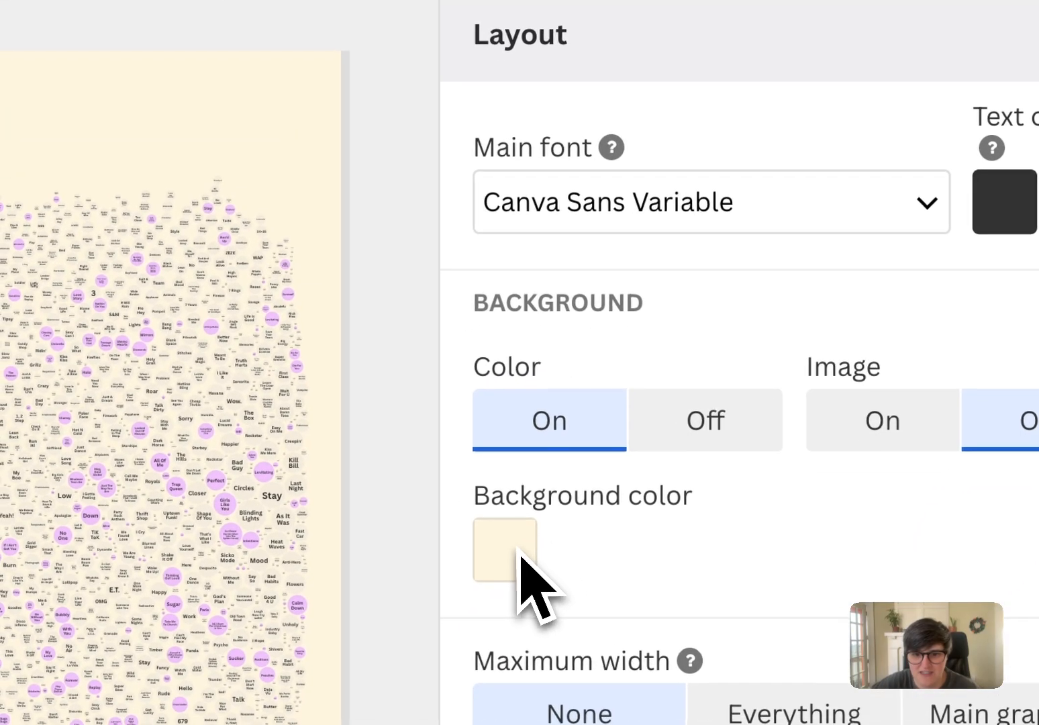
left_click(505, 549)
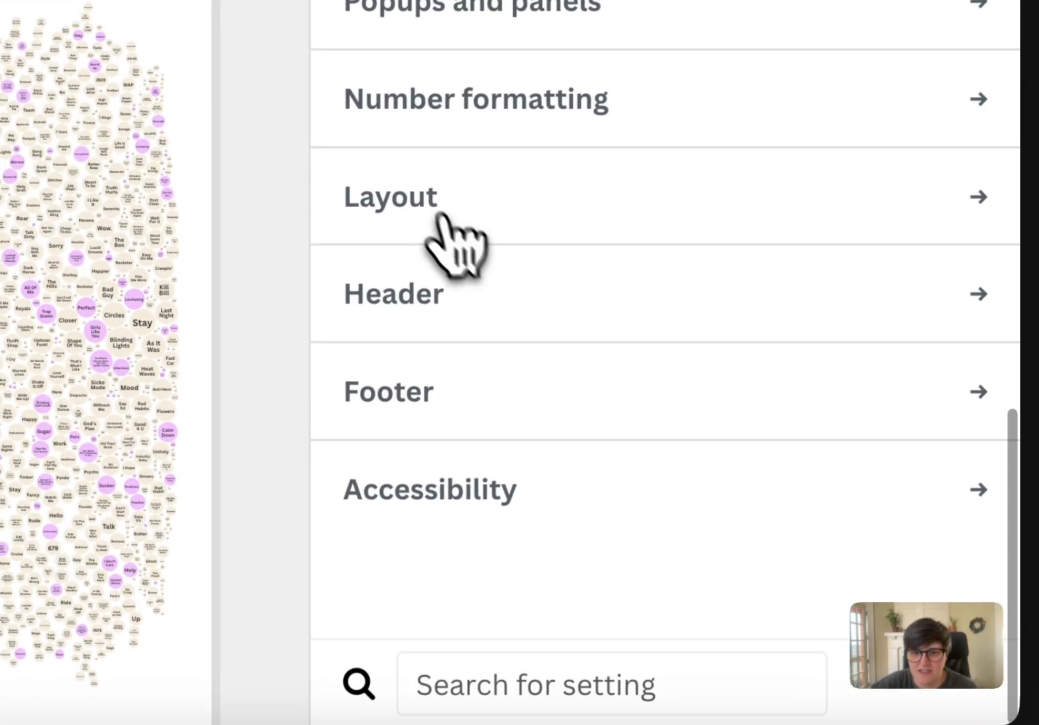
left_click(391, 196)
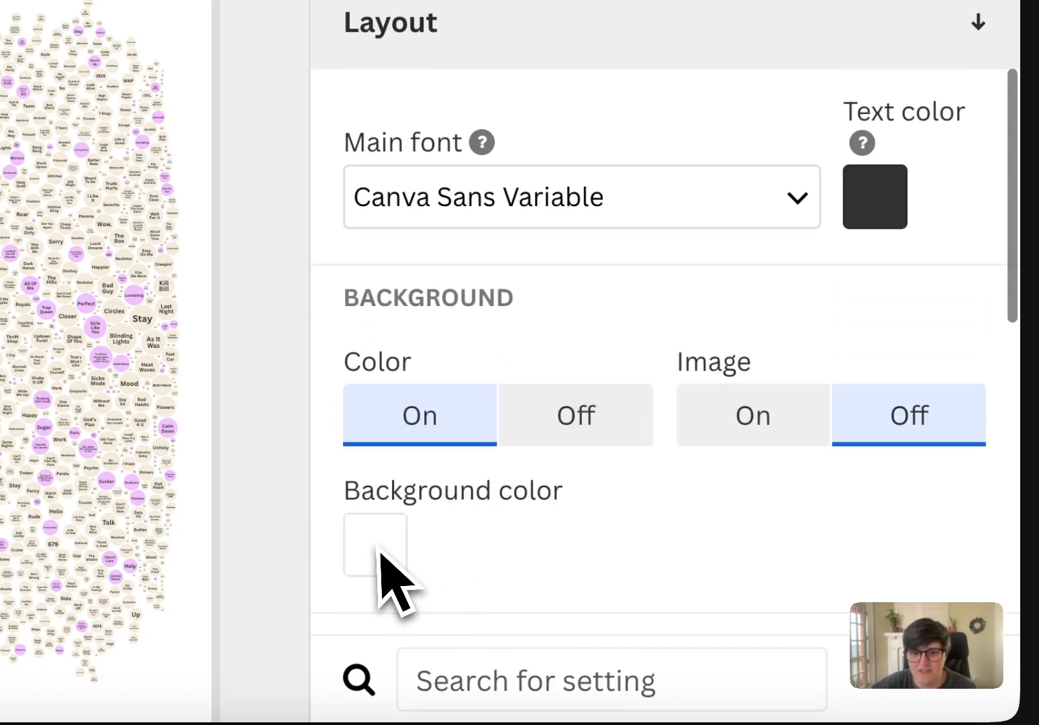
left_click(376, 544)
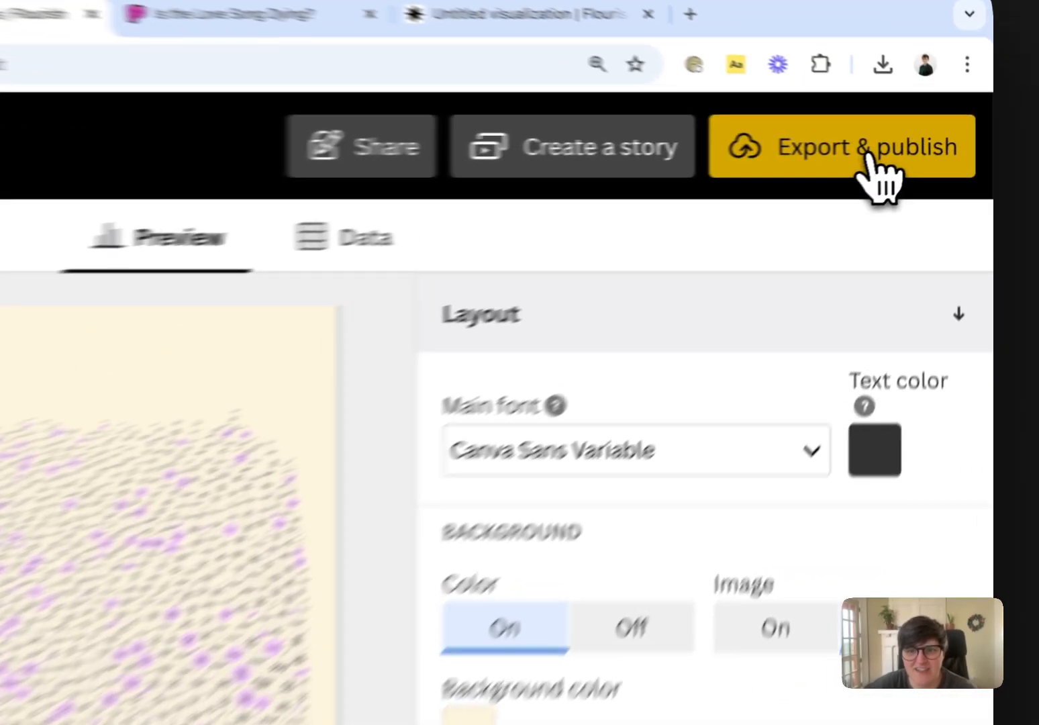
Republish the chart via Export & publish and confirm Publish.
left_click(864, 147)
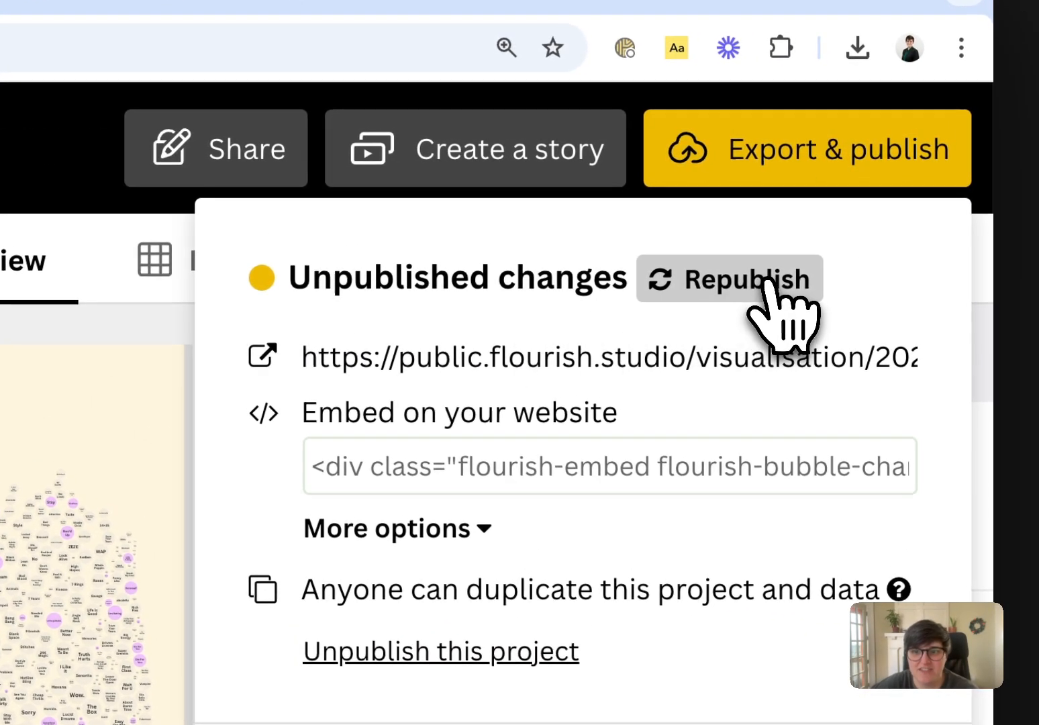
left_click(730, 279)
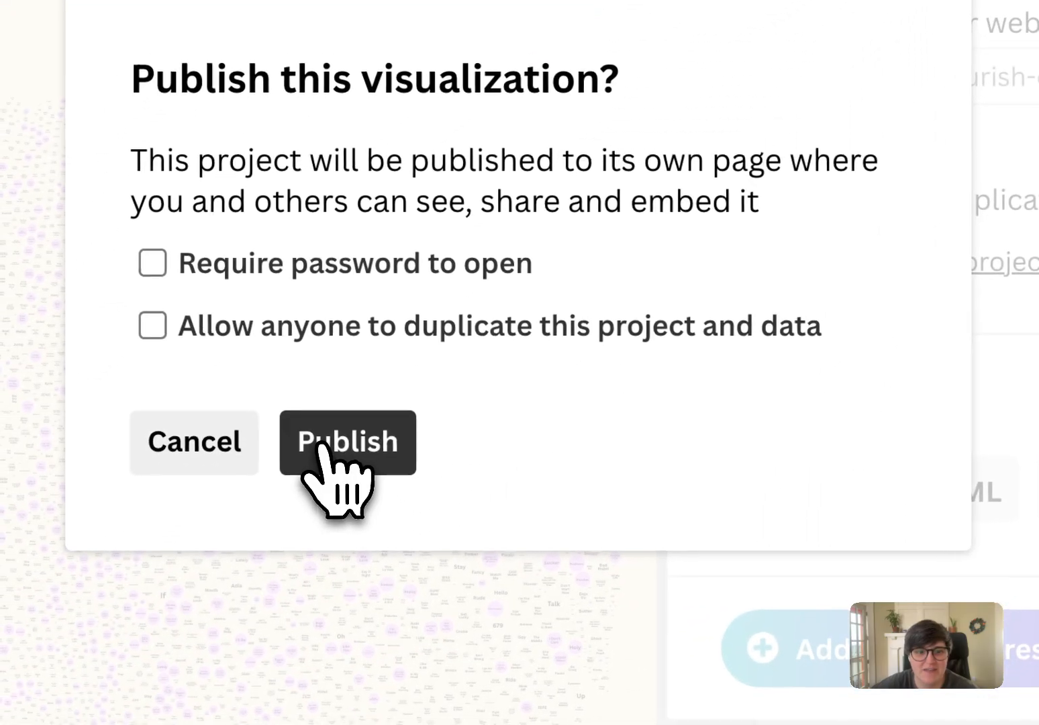
left_click(349, 443)
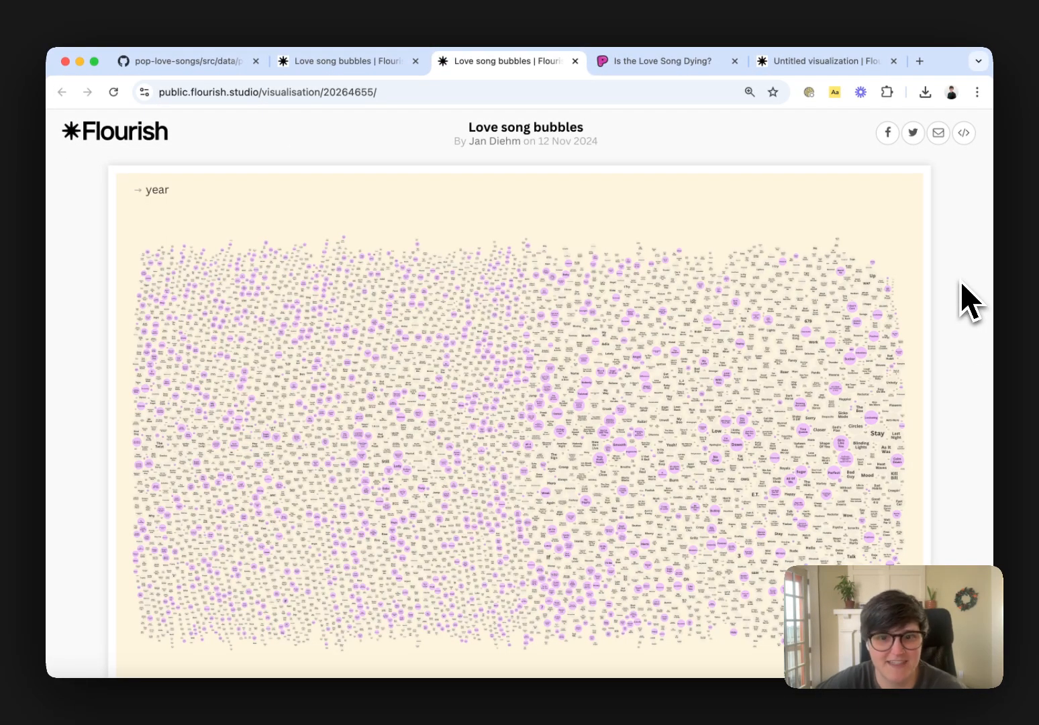
mouse_move(743, 365)
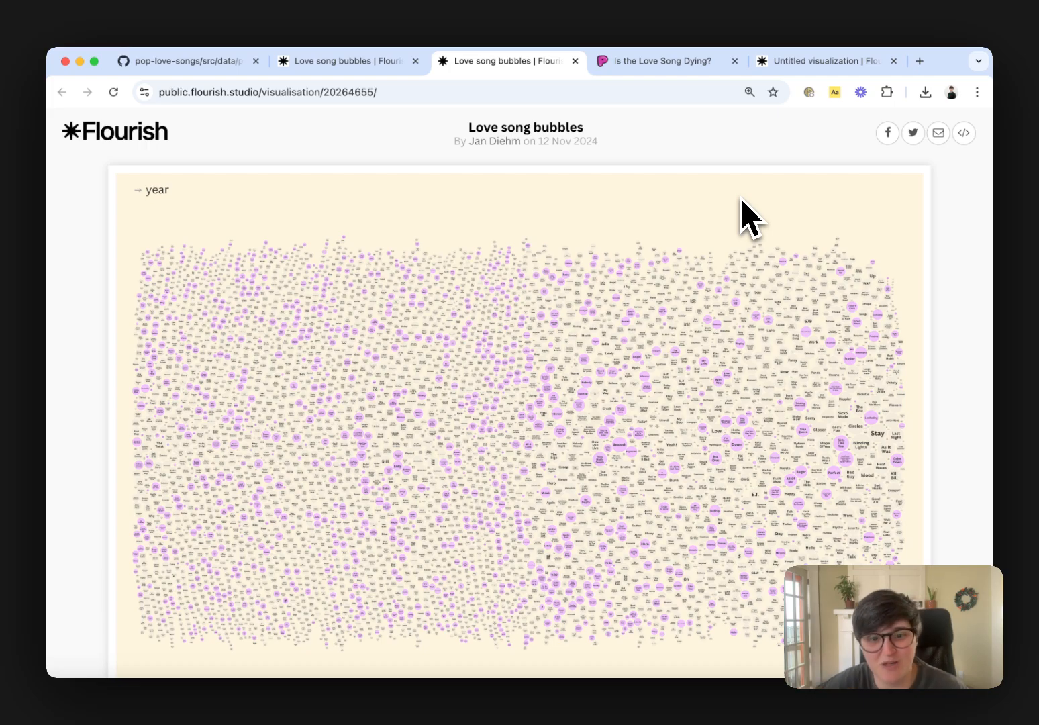
mouse_move(660, 118)
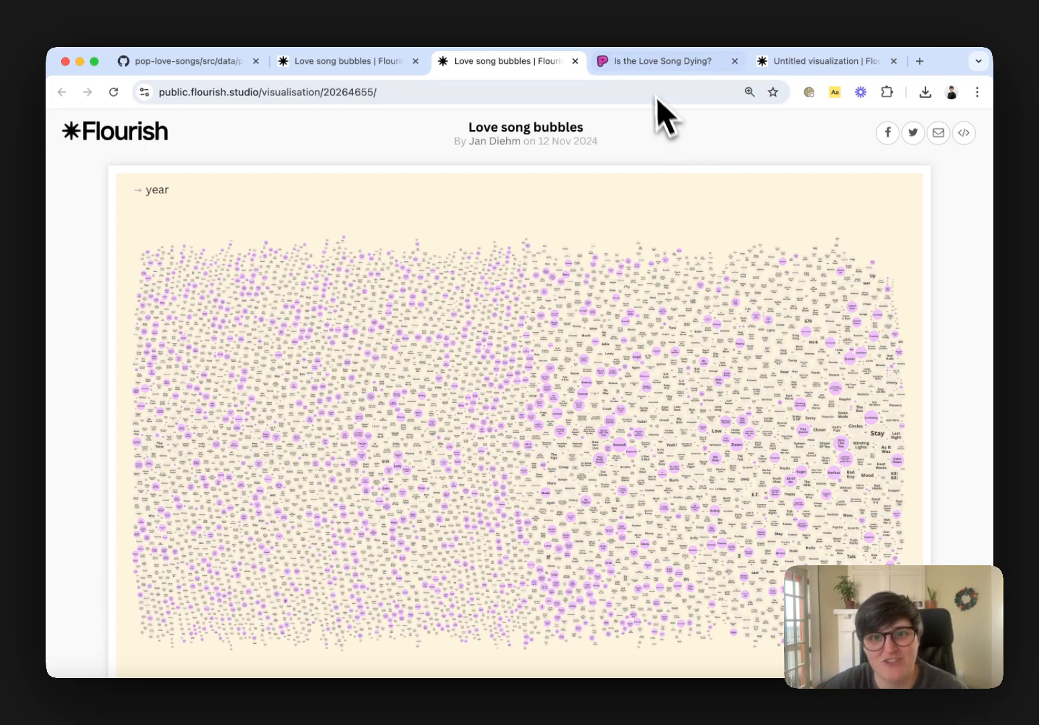
left_click(661, 62)
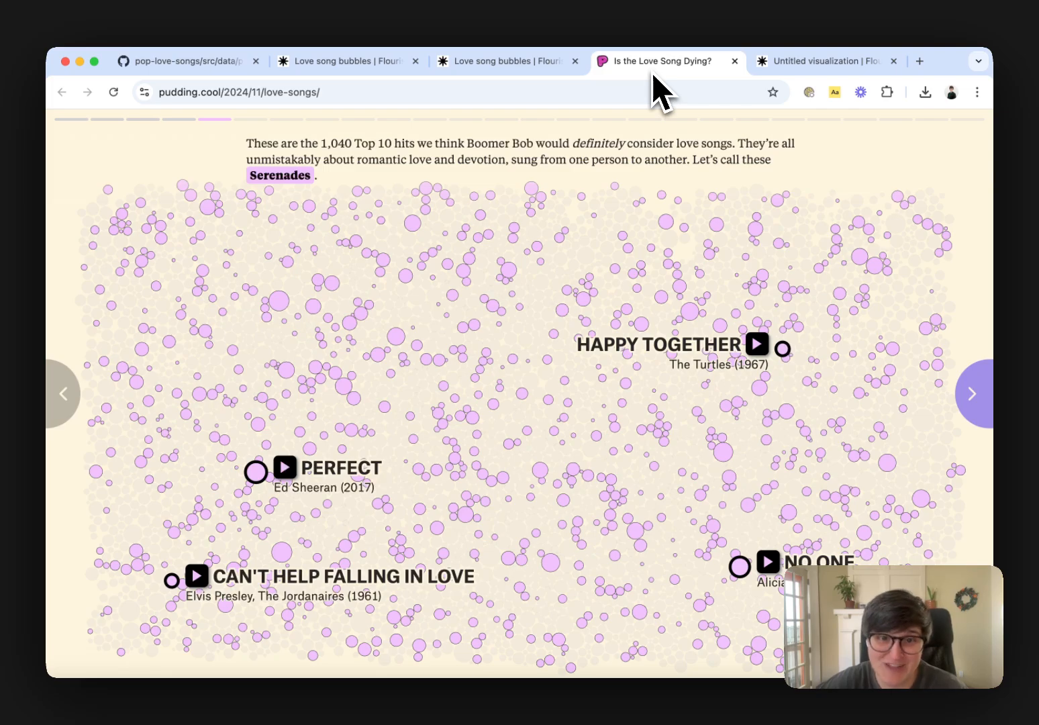
left_click(502, 62)
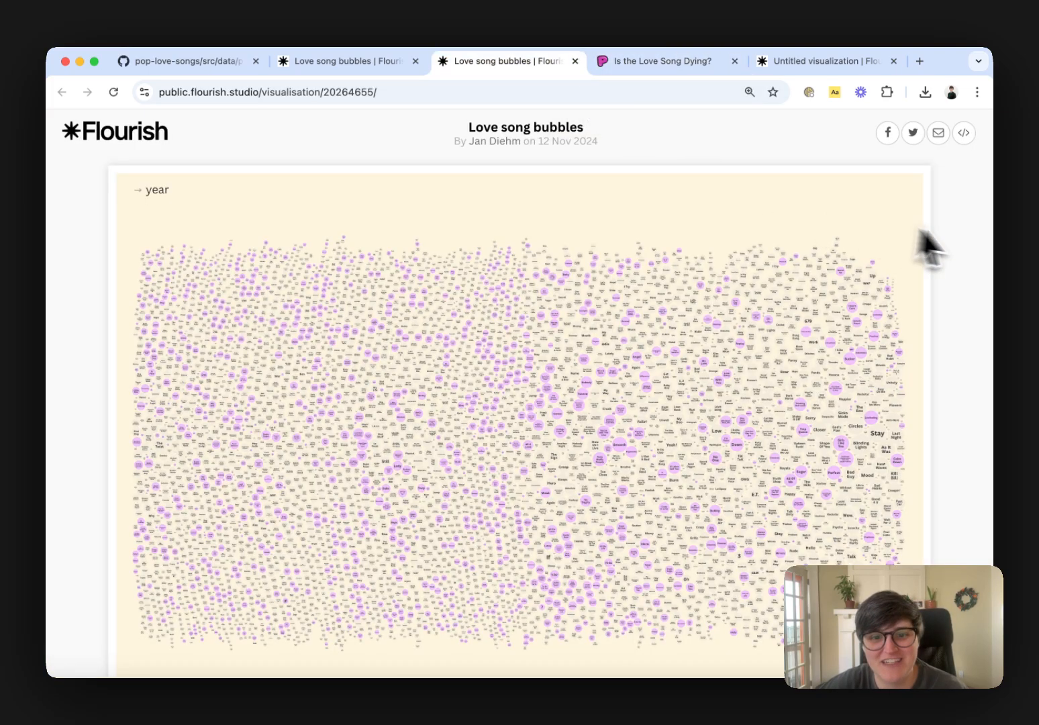
mouse_move(956, 257)
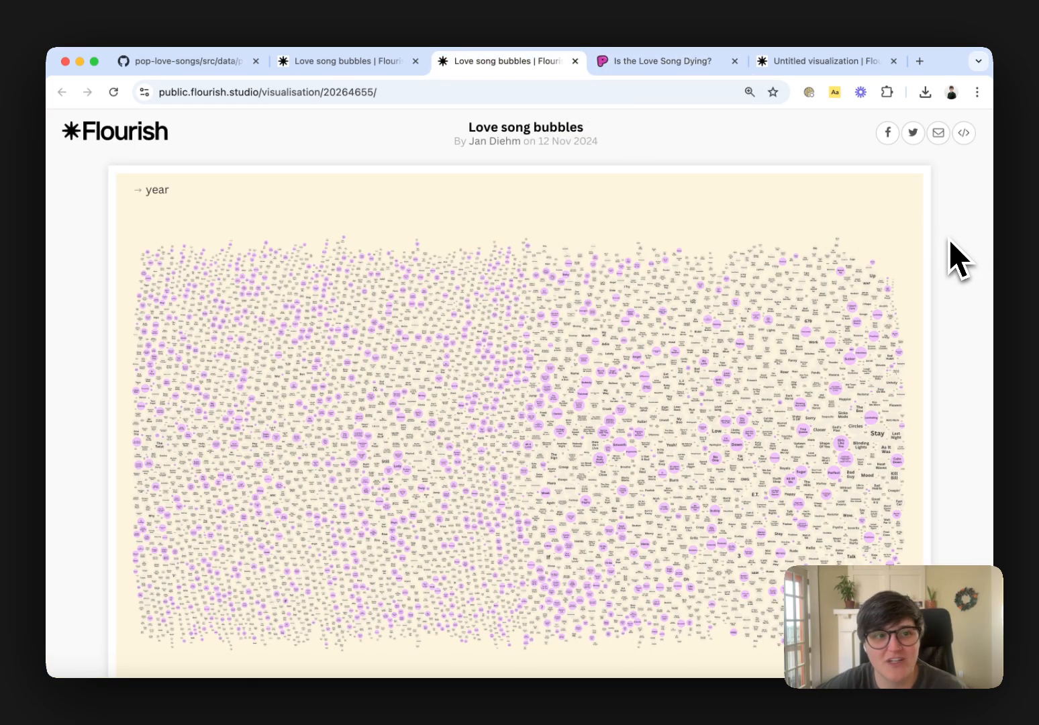